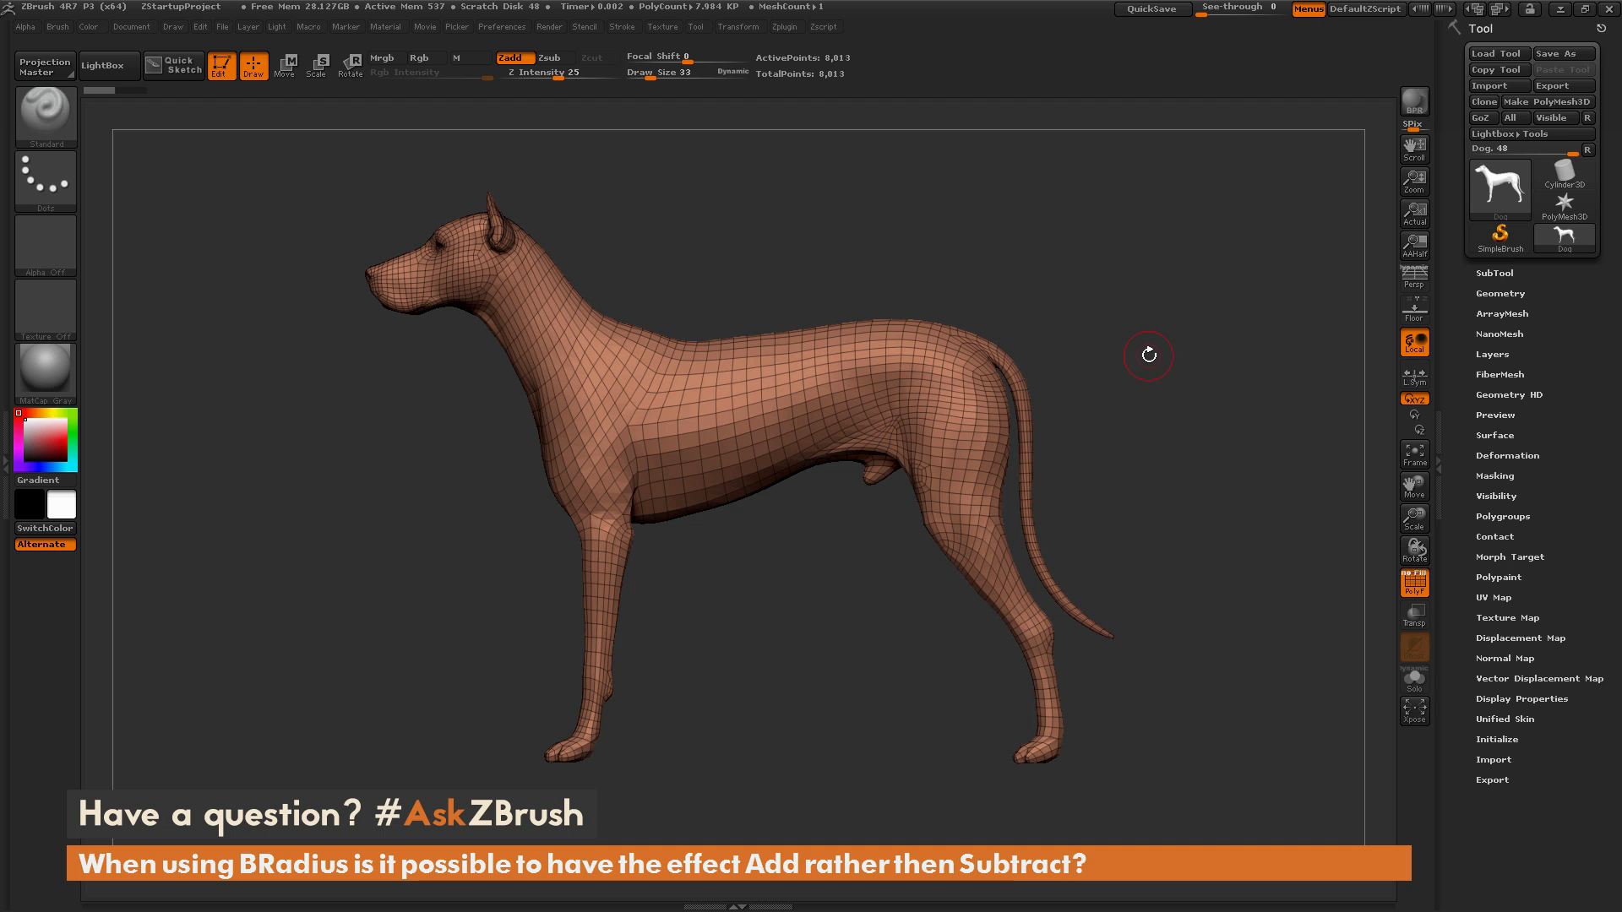
pyautogui.moveTo(1151, 349)
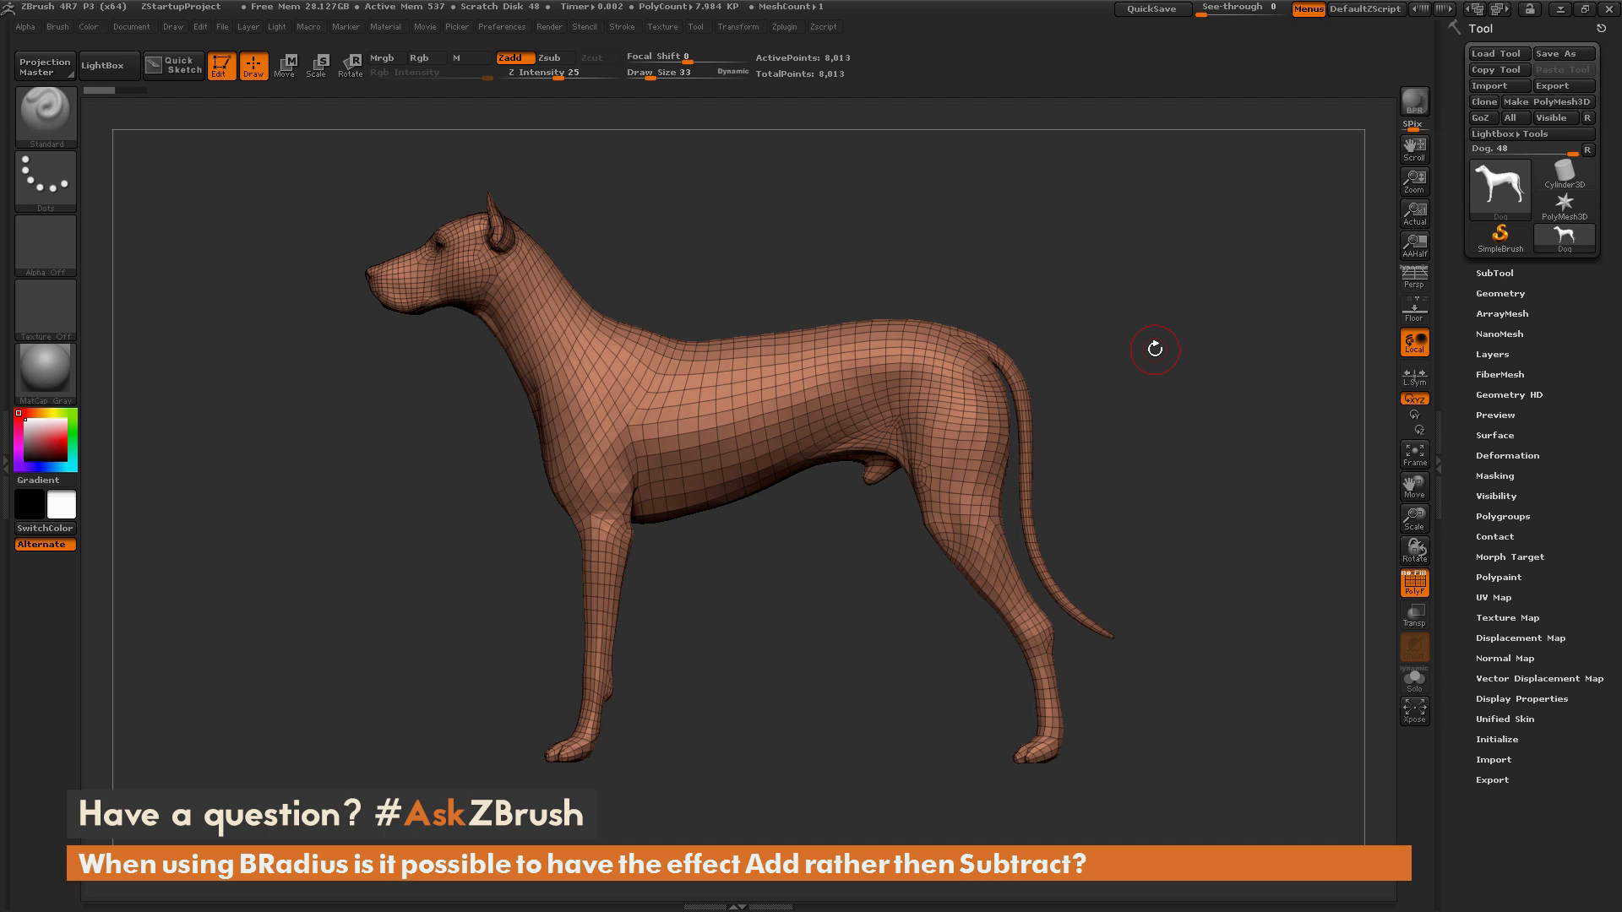
pyautogui.moveTo(1144, 387)
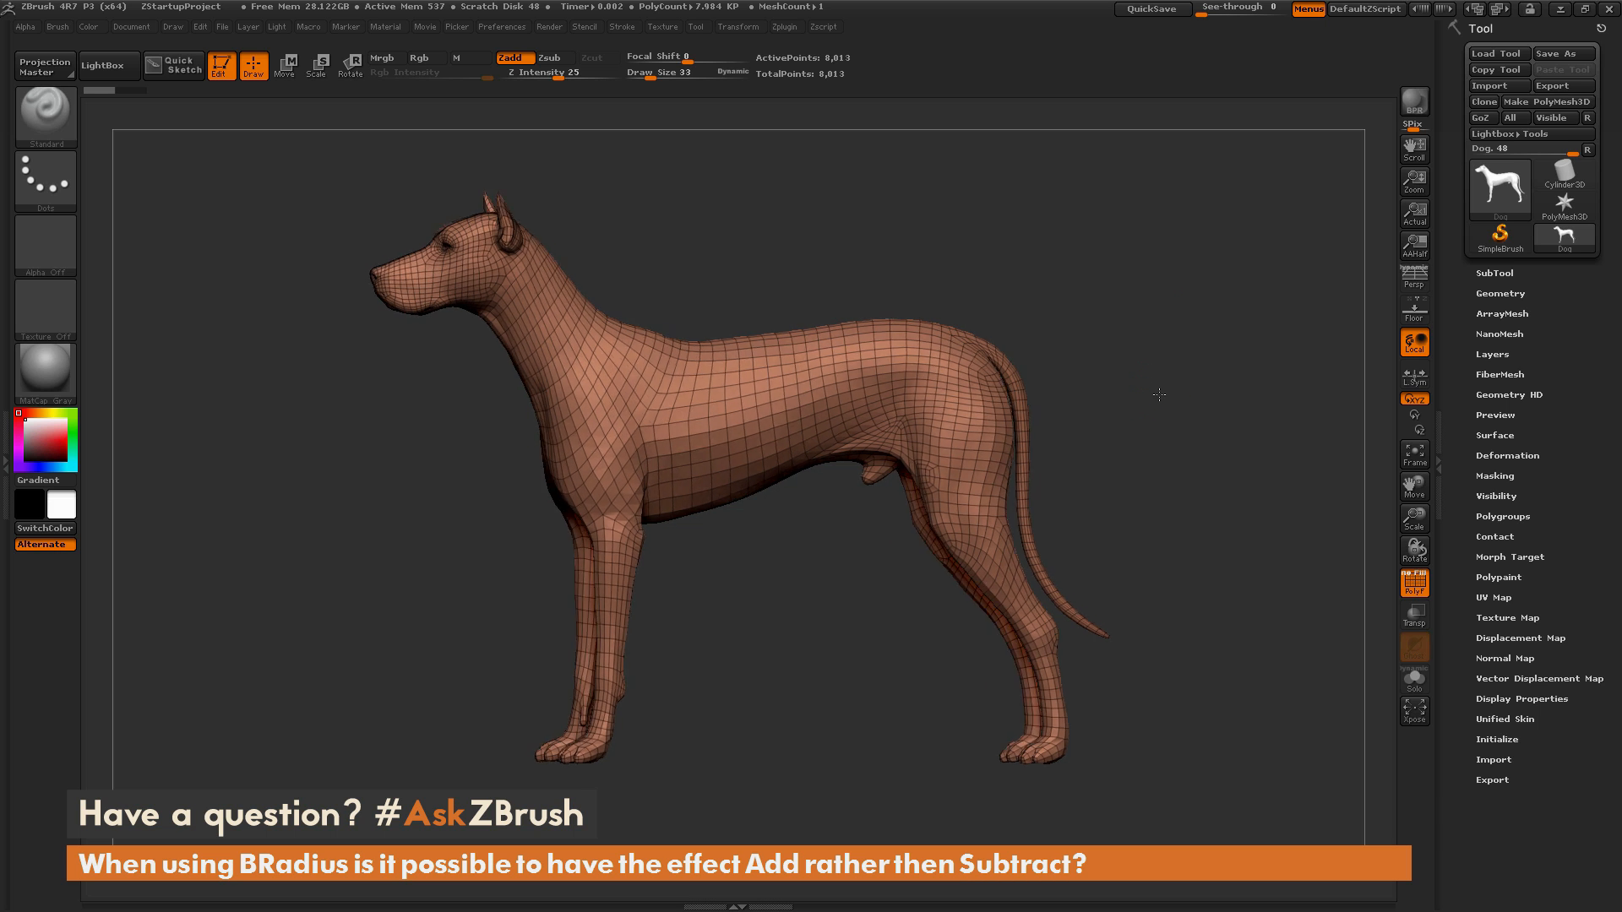
# Step: Rotate the dog back to side profile and select the curve brush with BRadius enabled
pyautogui.moveTo(1158, 396); pyautogui.dragTo(1153, 469)
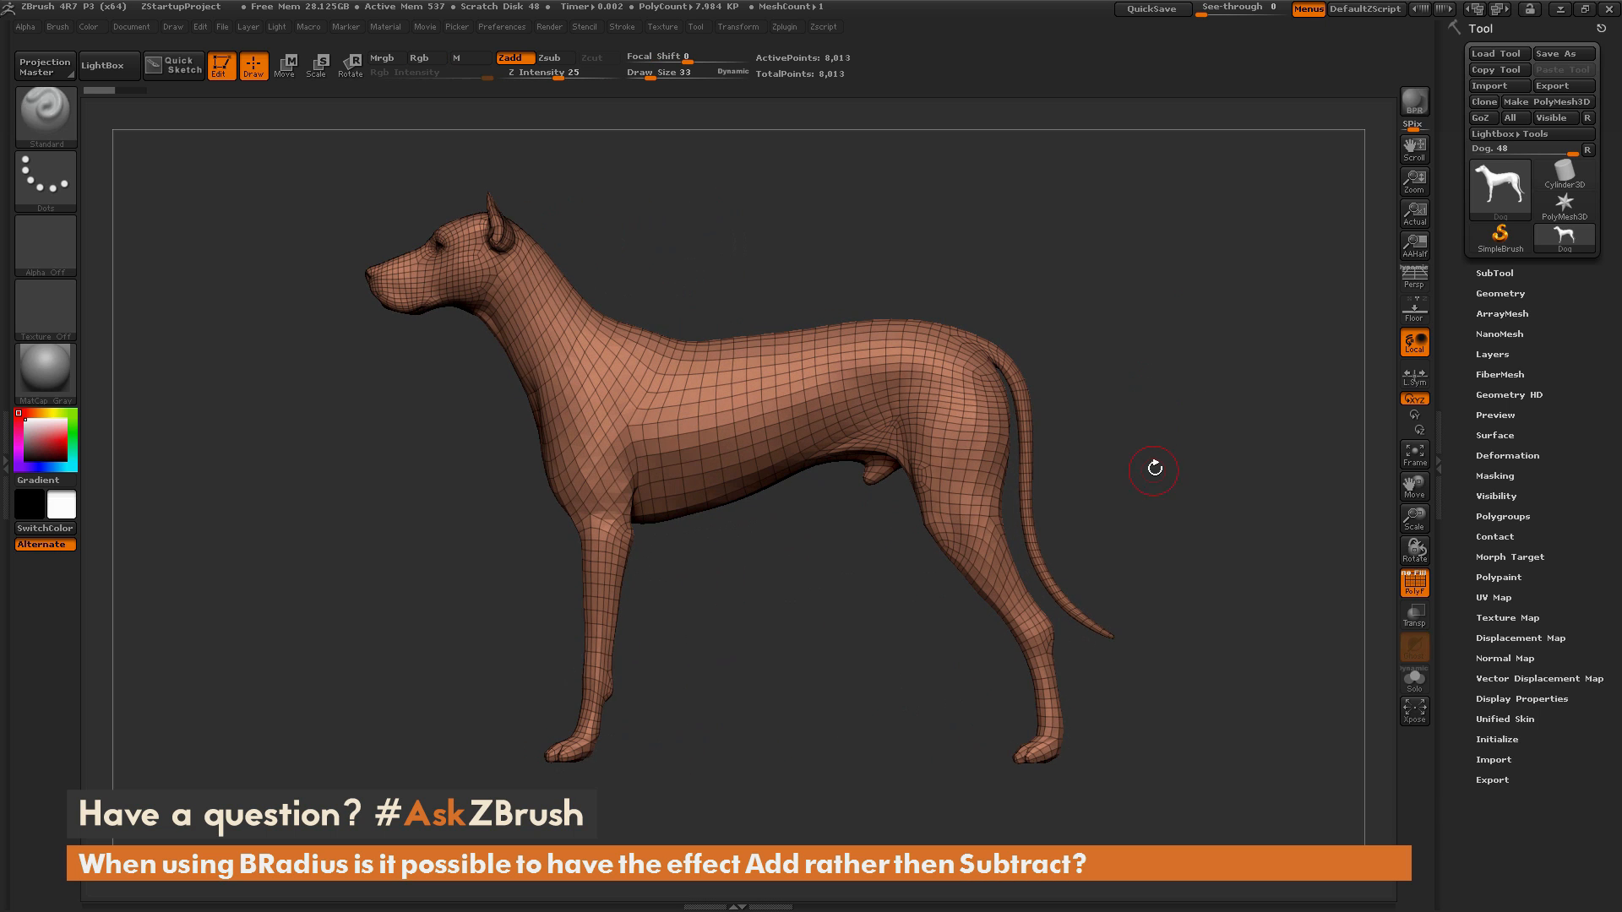
pyautogui.moveTo(1171, 436)
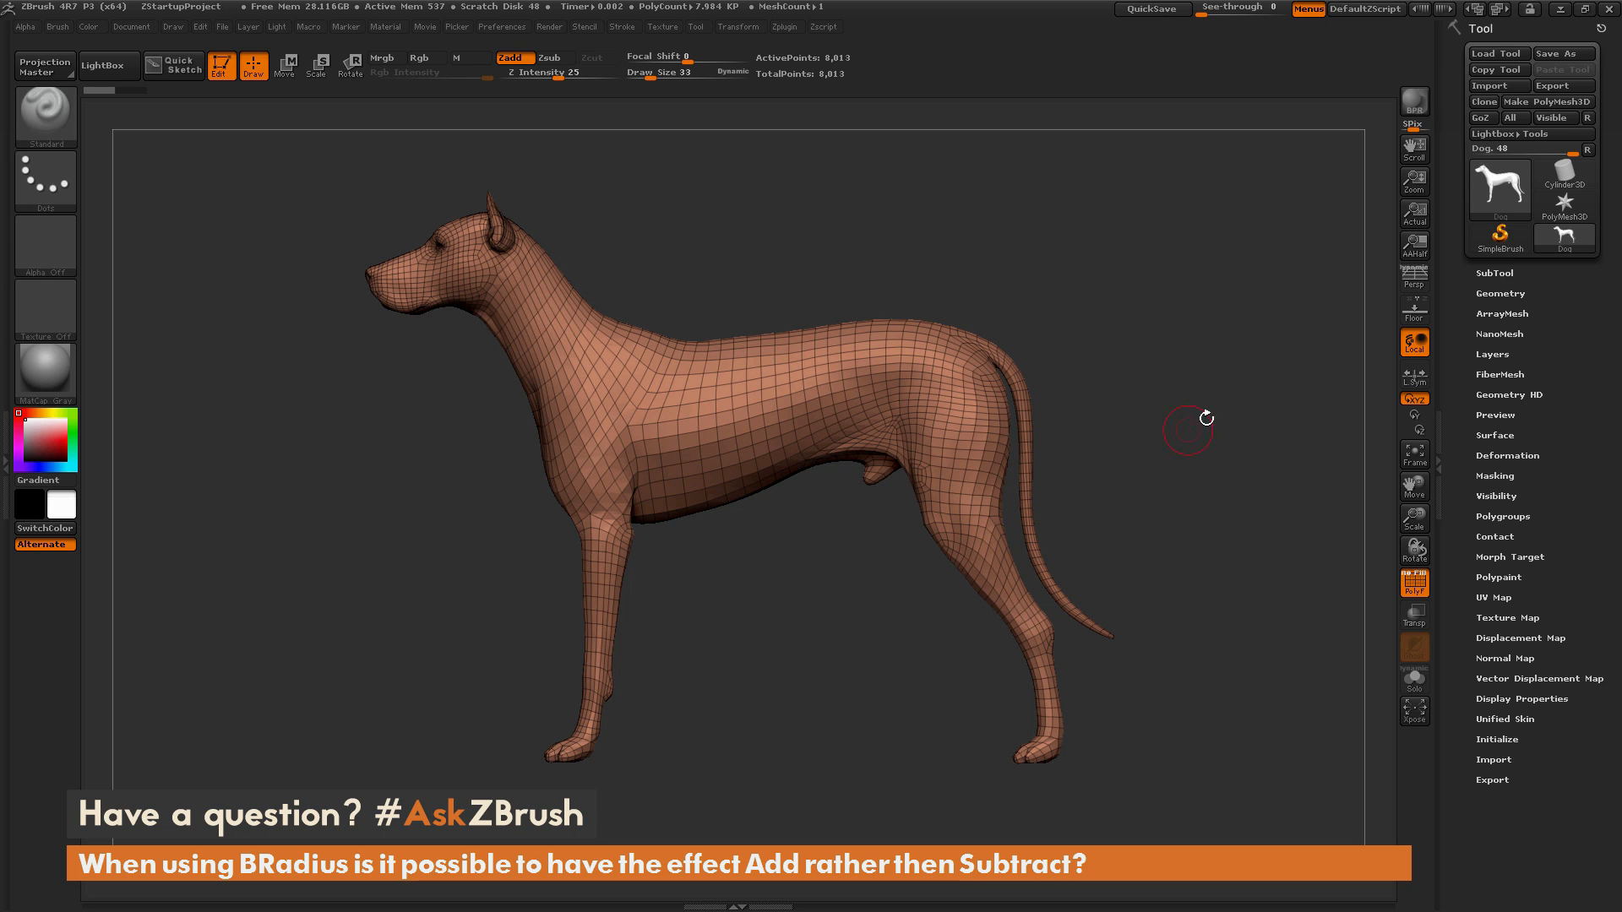
pyautogui.moveTo(1218, 416)
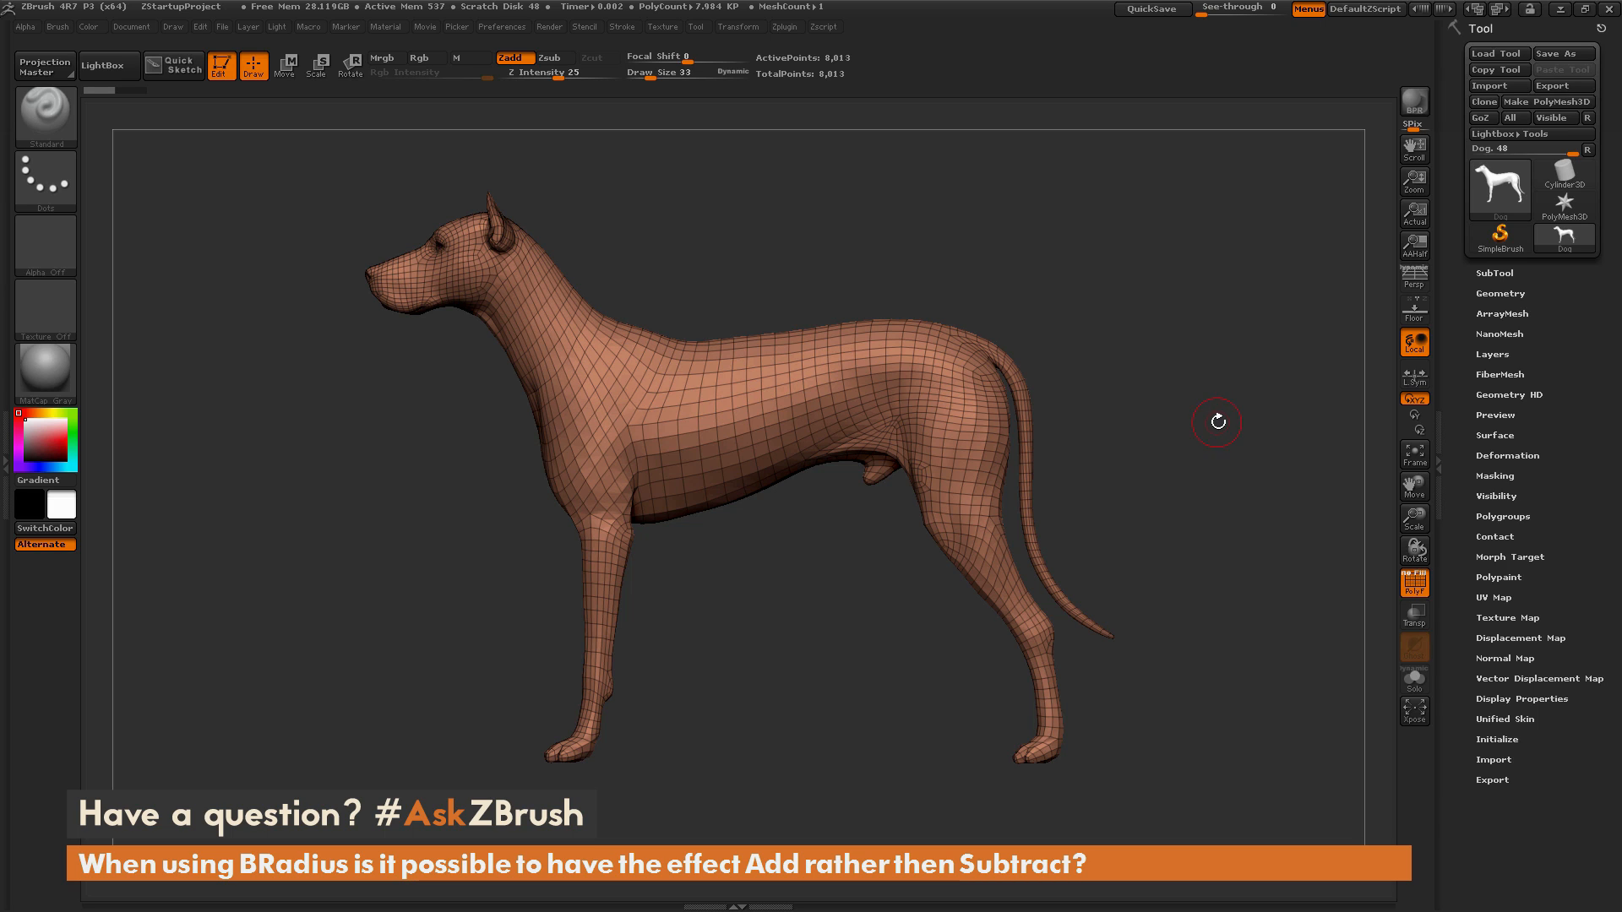
pyautogui.moveTo(1071, 271)
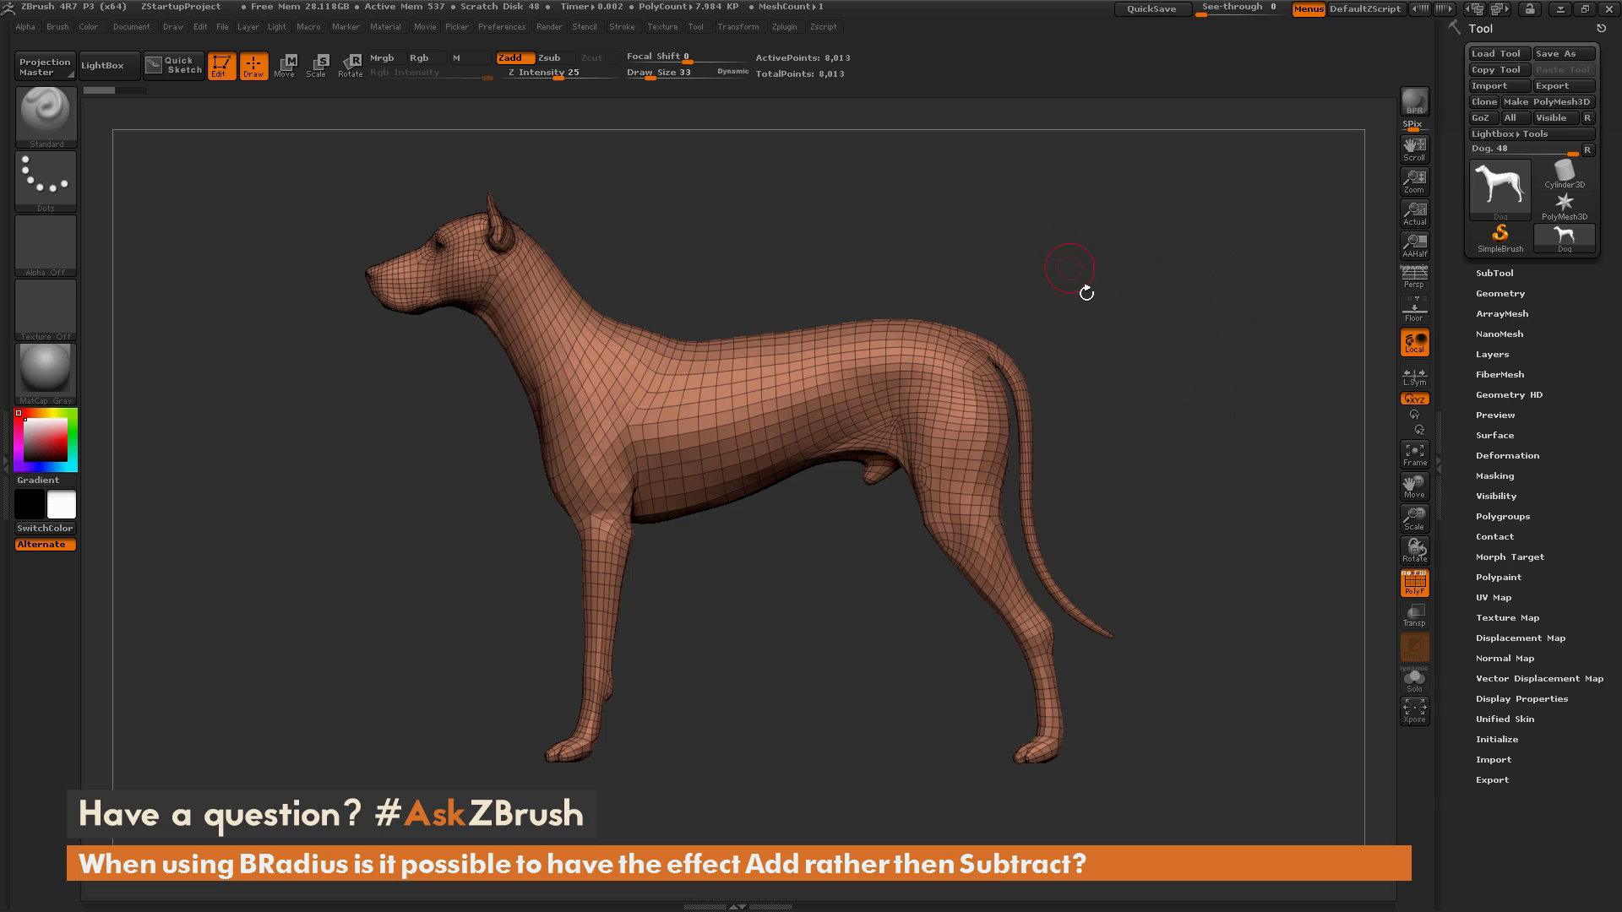
pyautogui.moveTo(1120, 307)
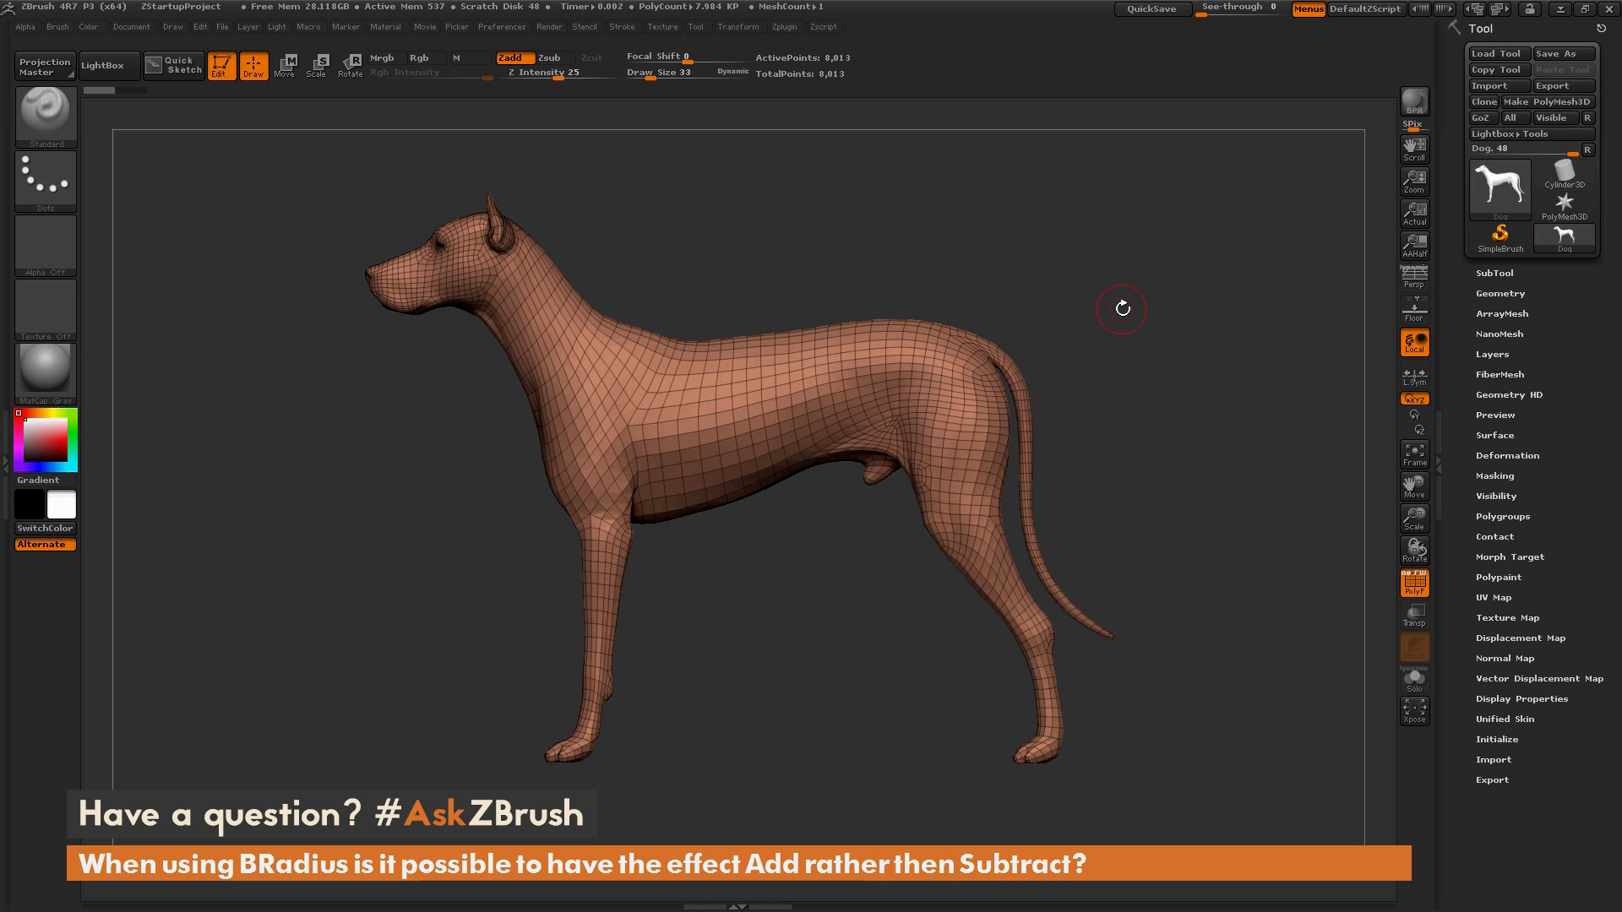
pyautogui.click(419, 58)
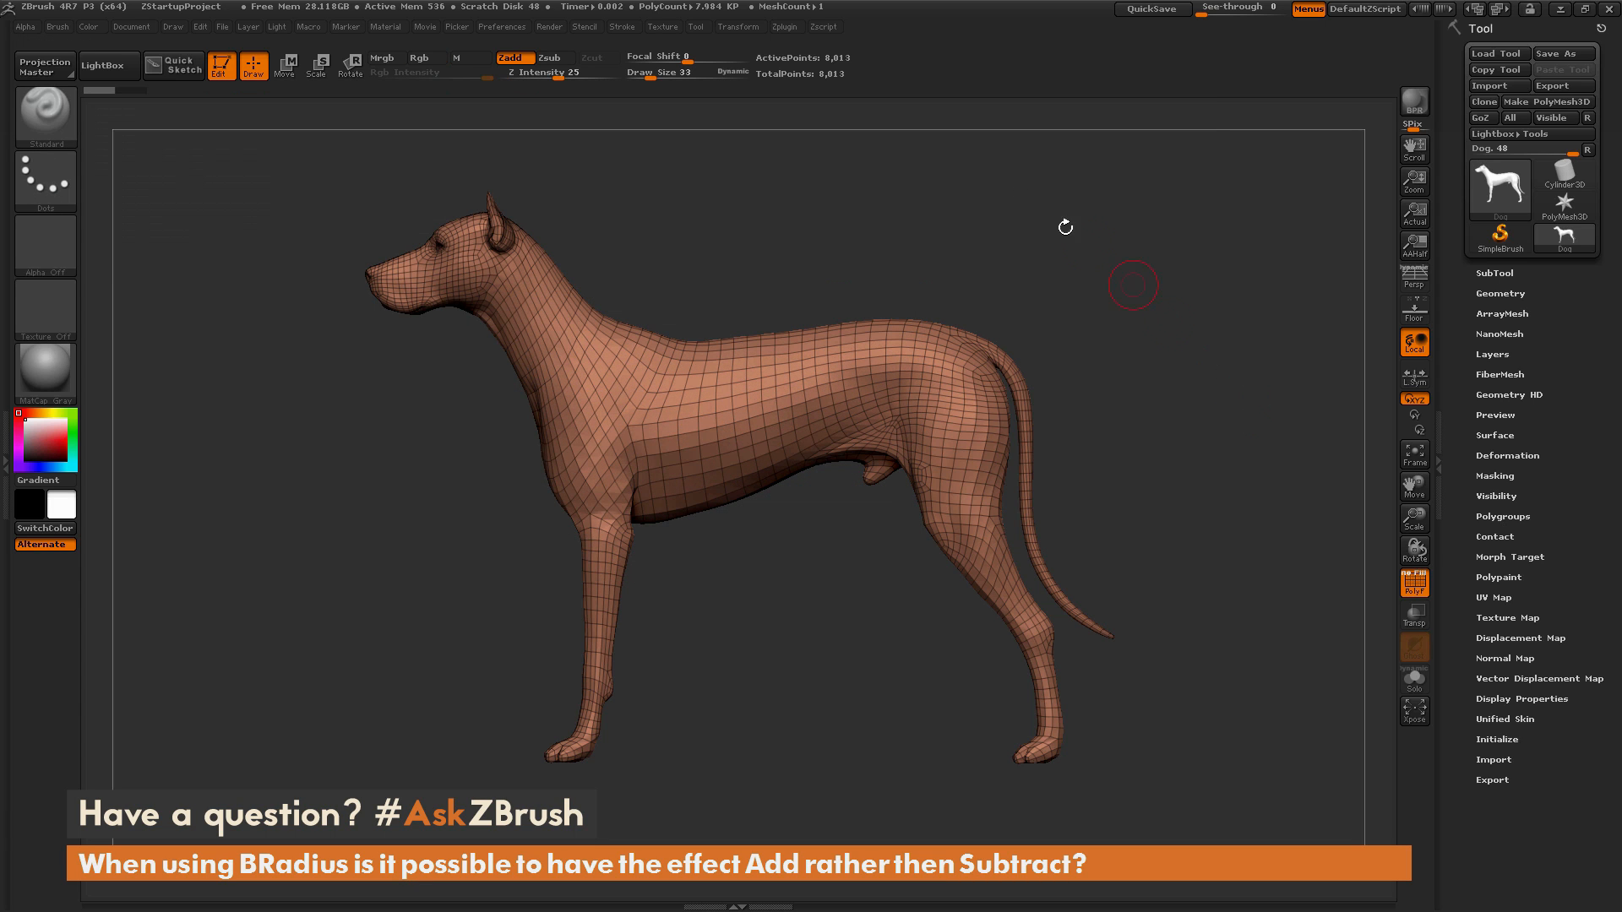
pyautogui.click(549, 58)
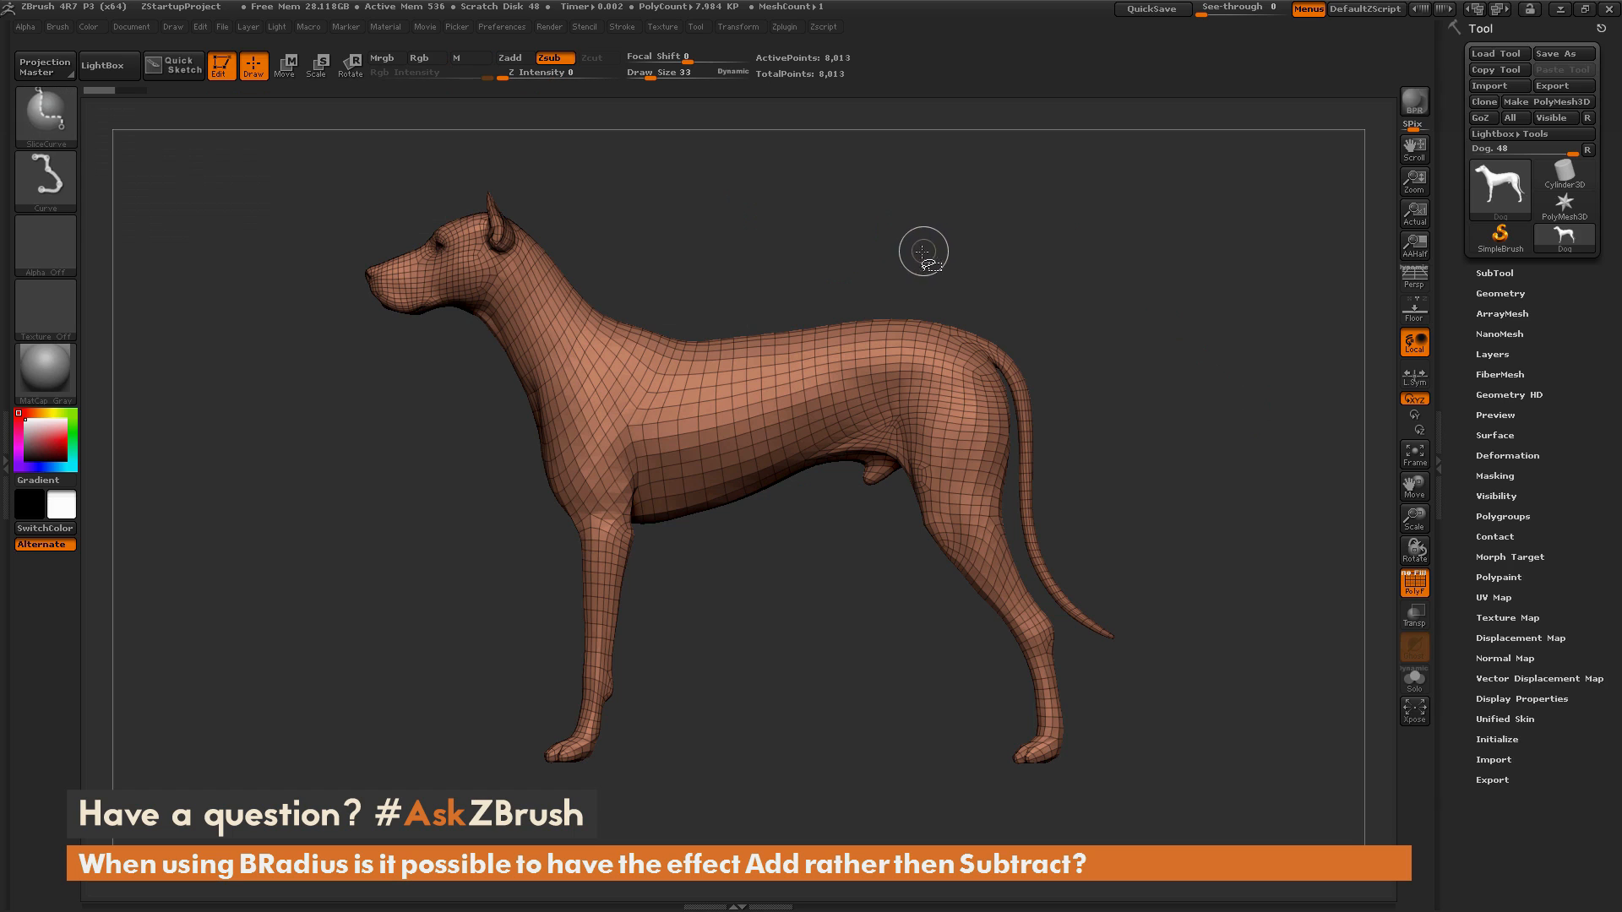
pyautogui.moveTo(725, 150)
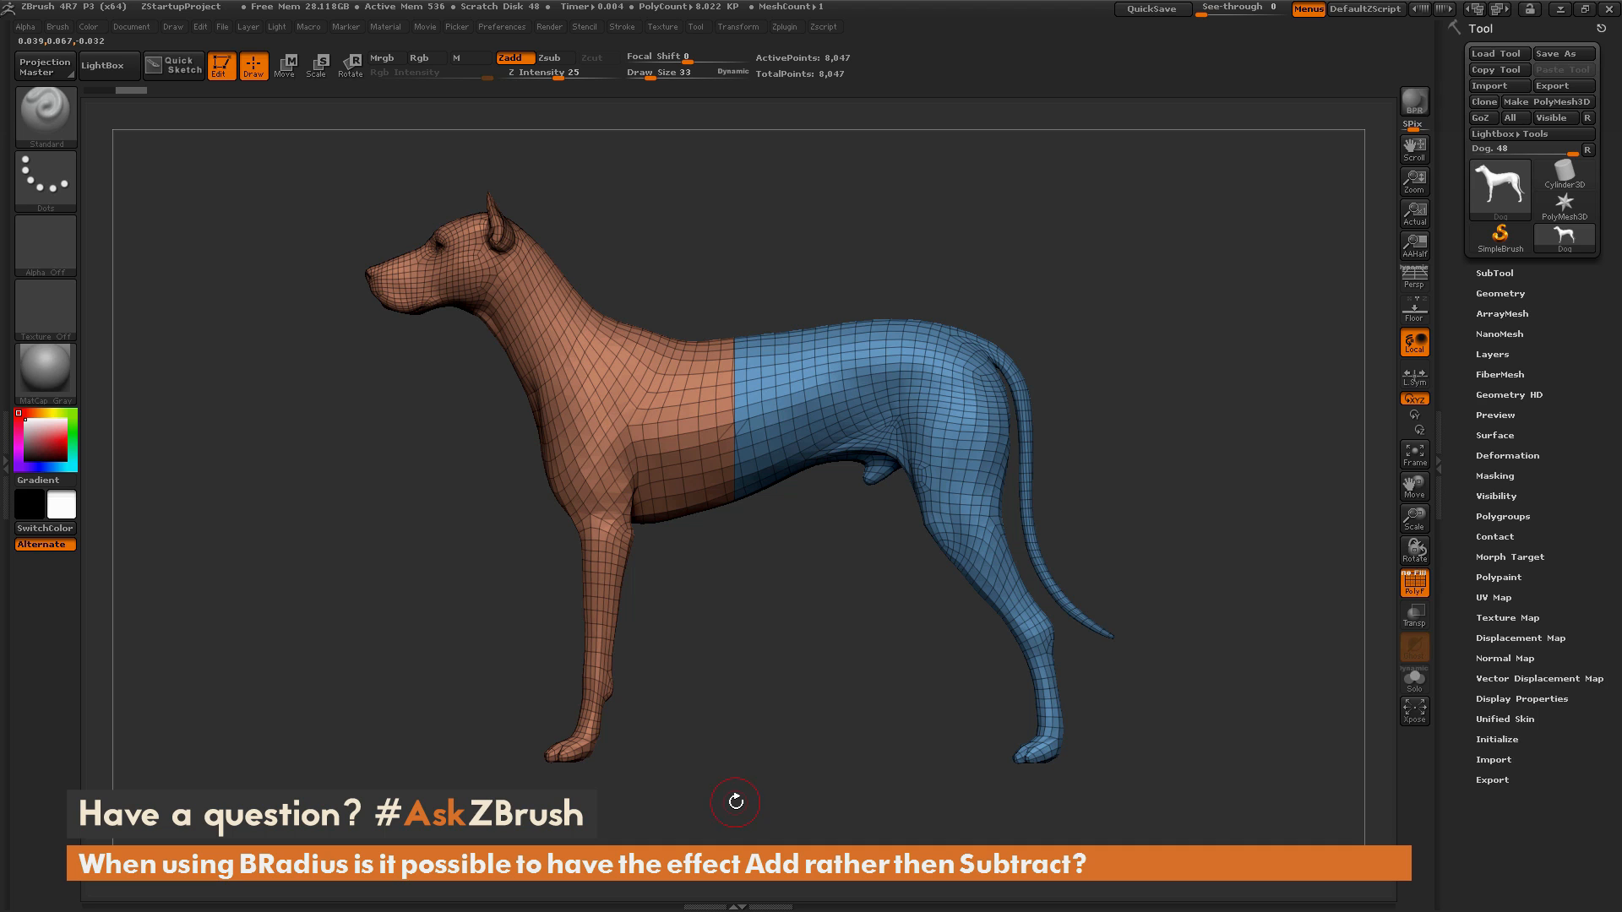
pyautogui.moveTo(1108, 588)
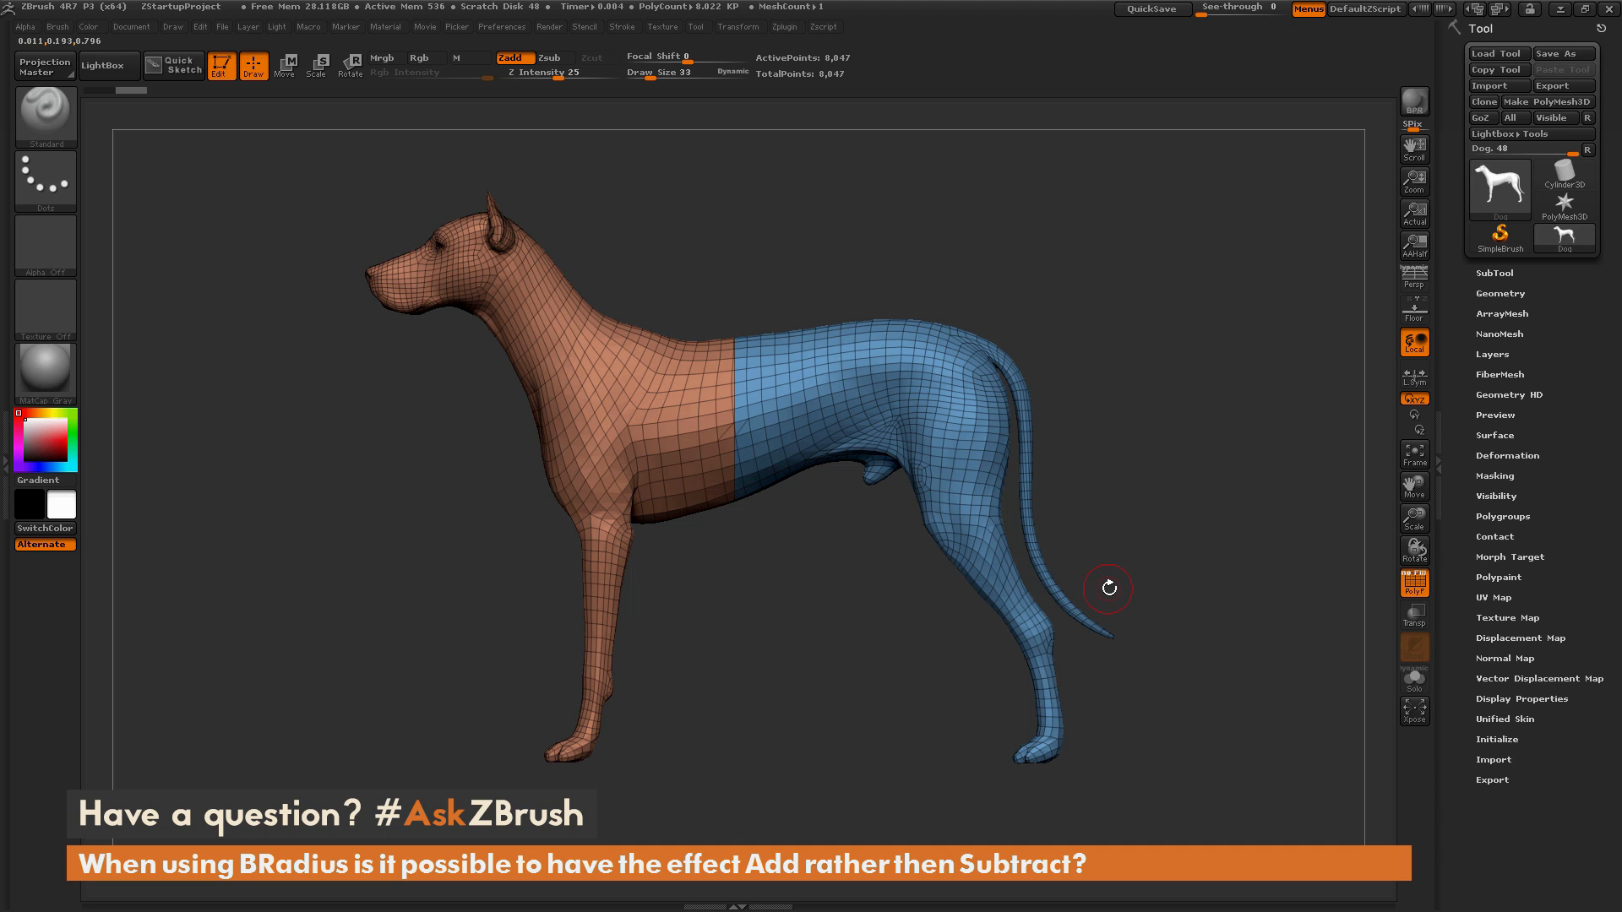
pyautogui.moveTo(1180, 521)
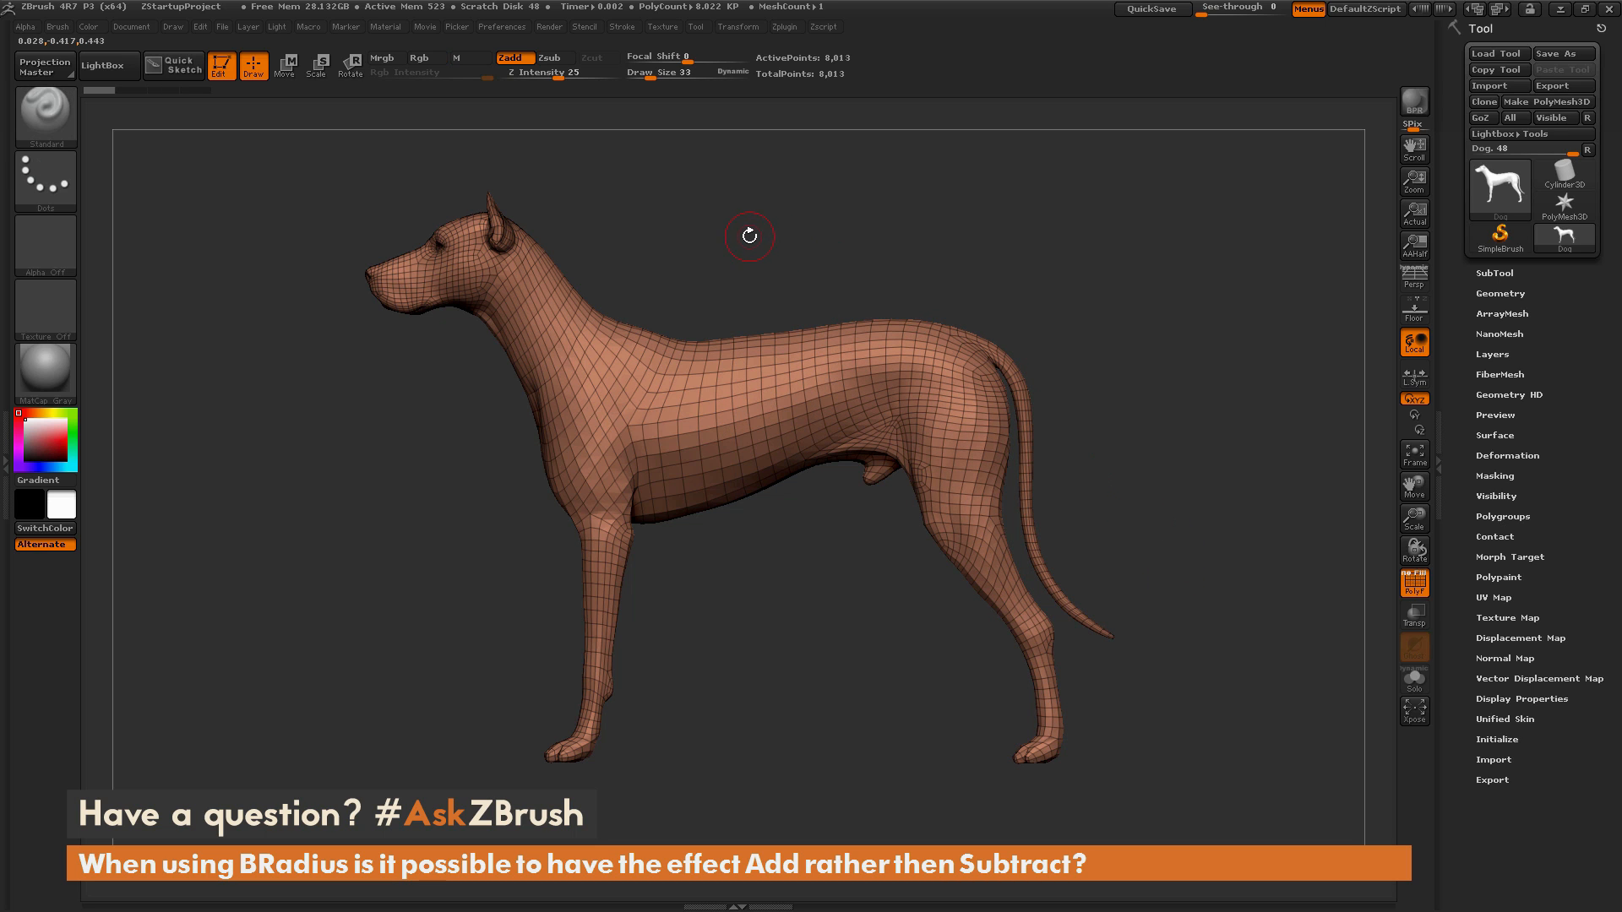
pyautogui.click(552, 58)
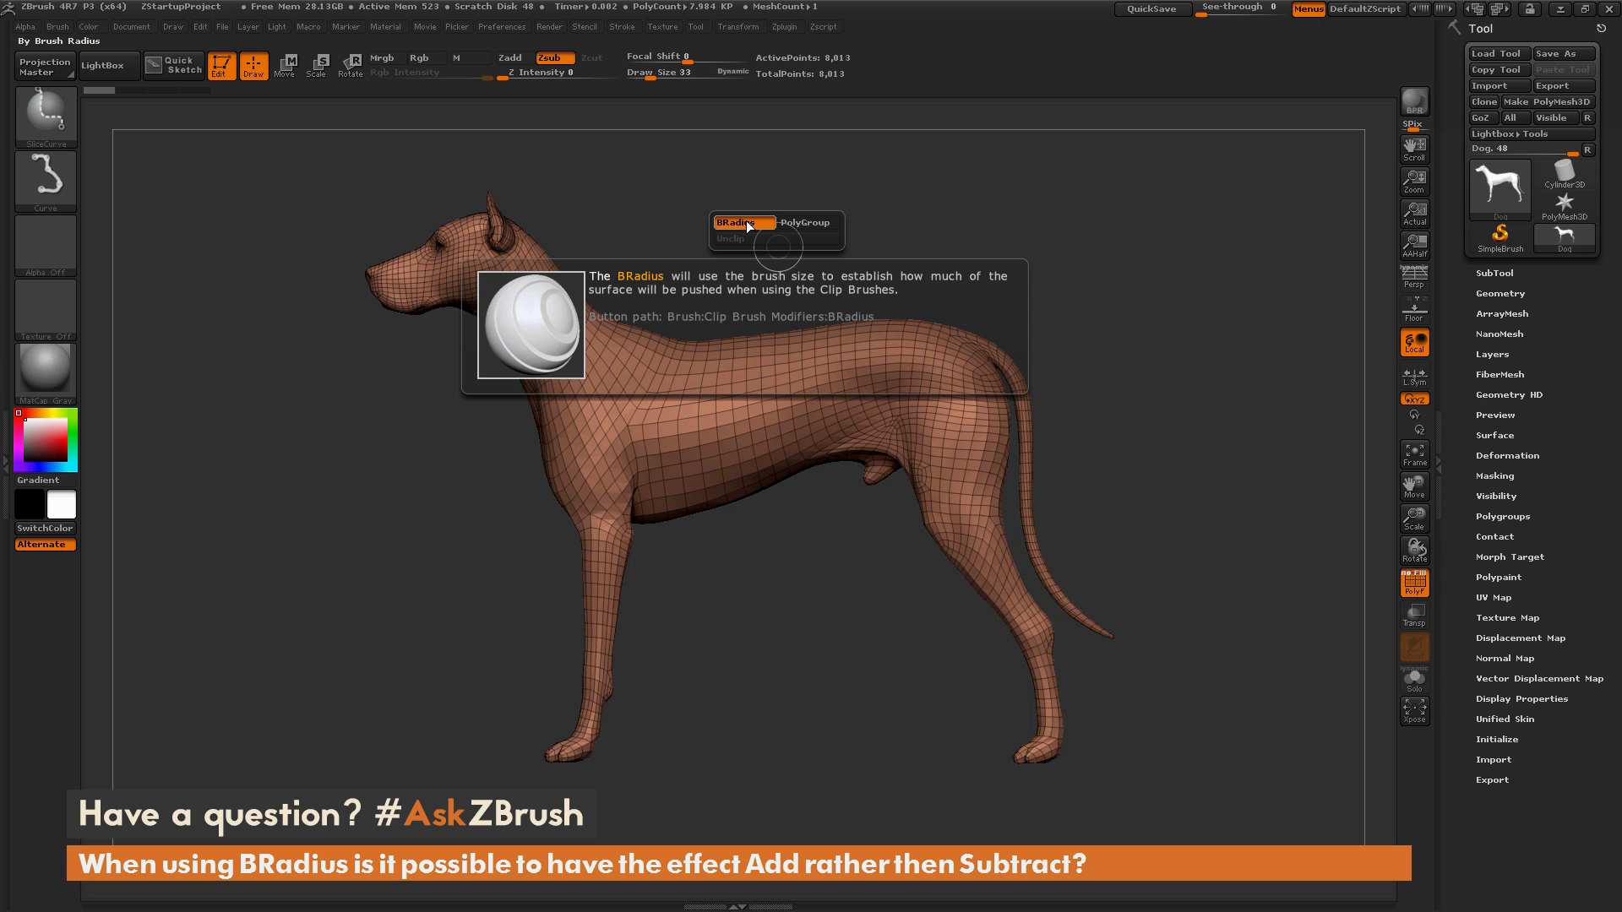
pyautogui.click(509, 58)
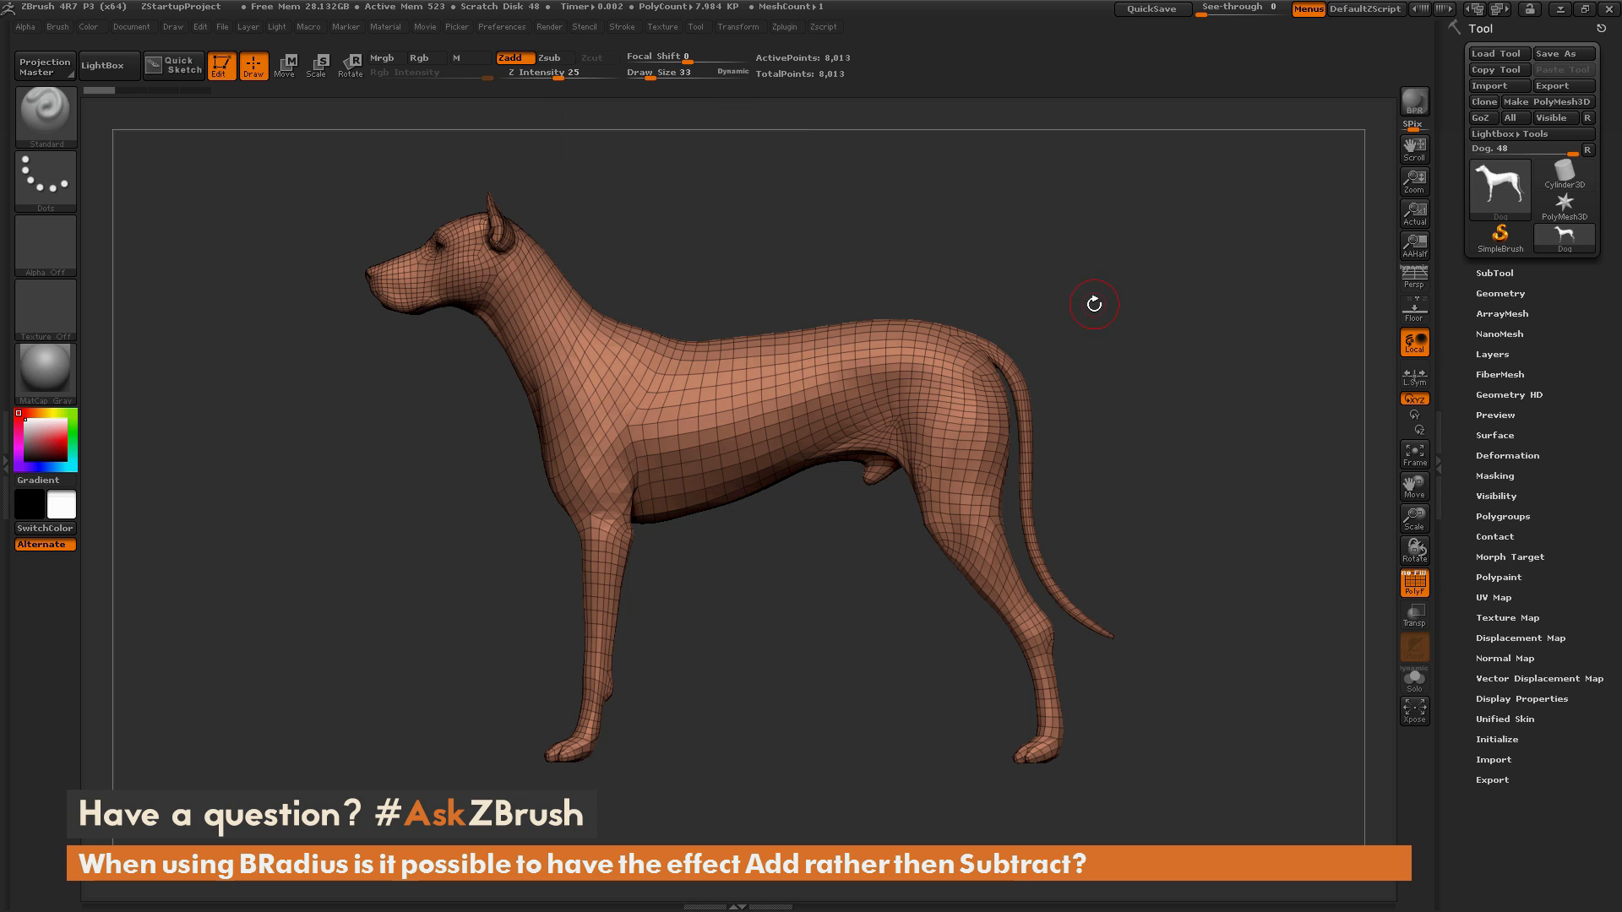
# Step: Draw a vertical curve through the dog's body to stretch the torso, returning to ClipCurve
pyautogui.click(549, 58)
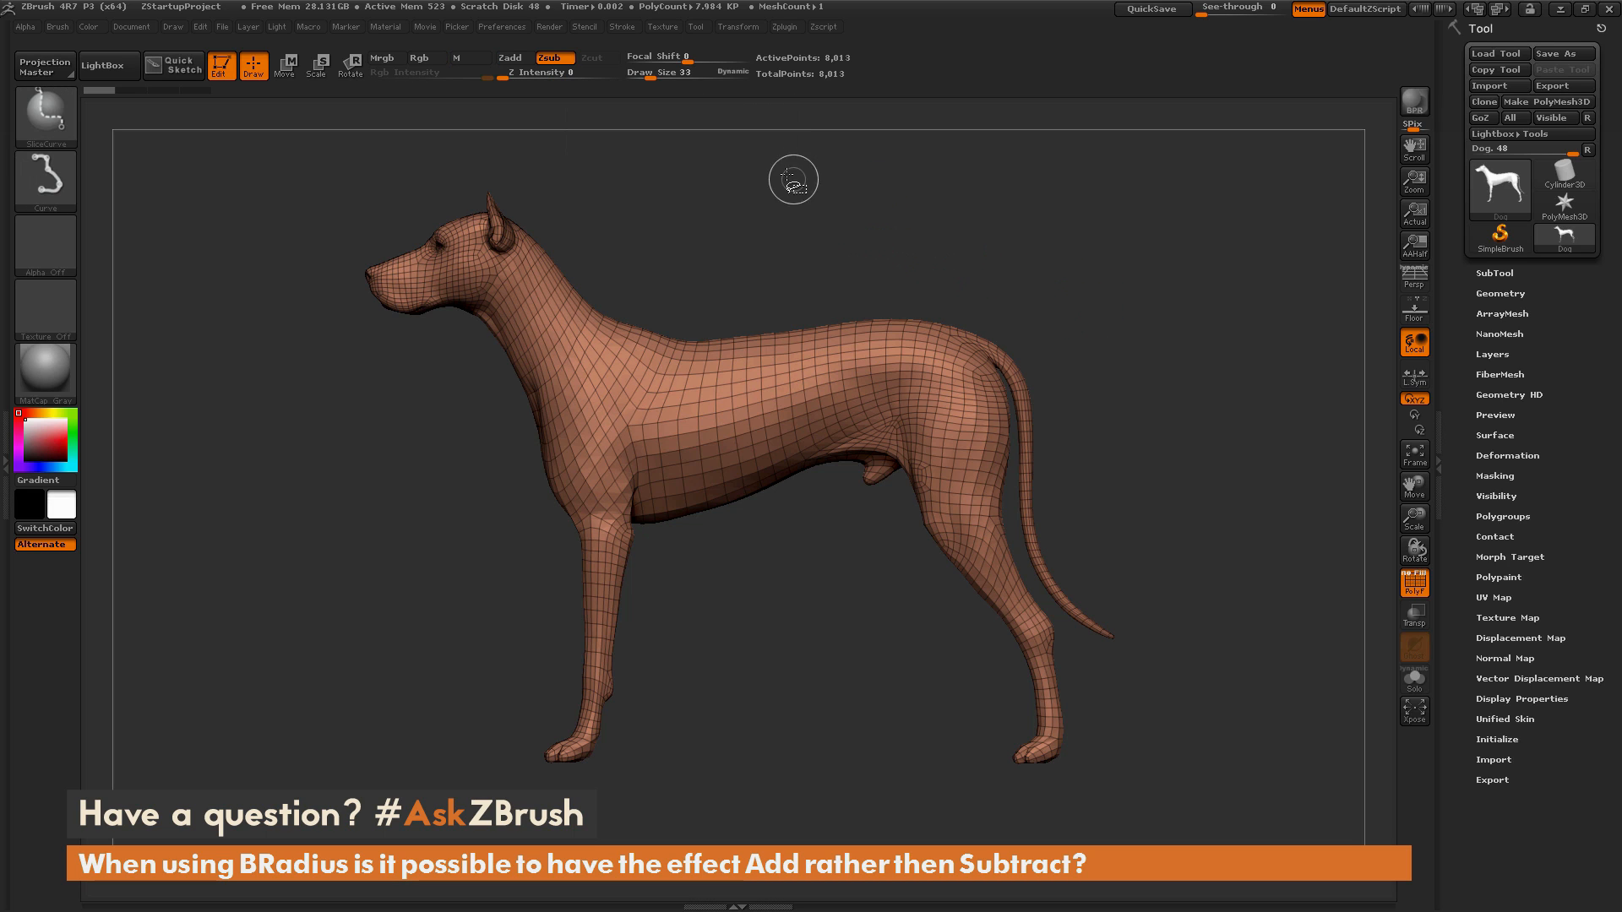
pyautogui.moveTo(774, 156)
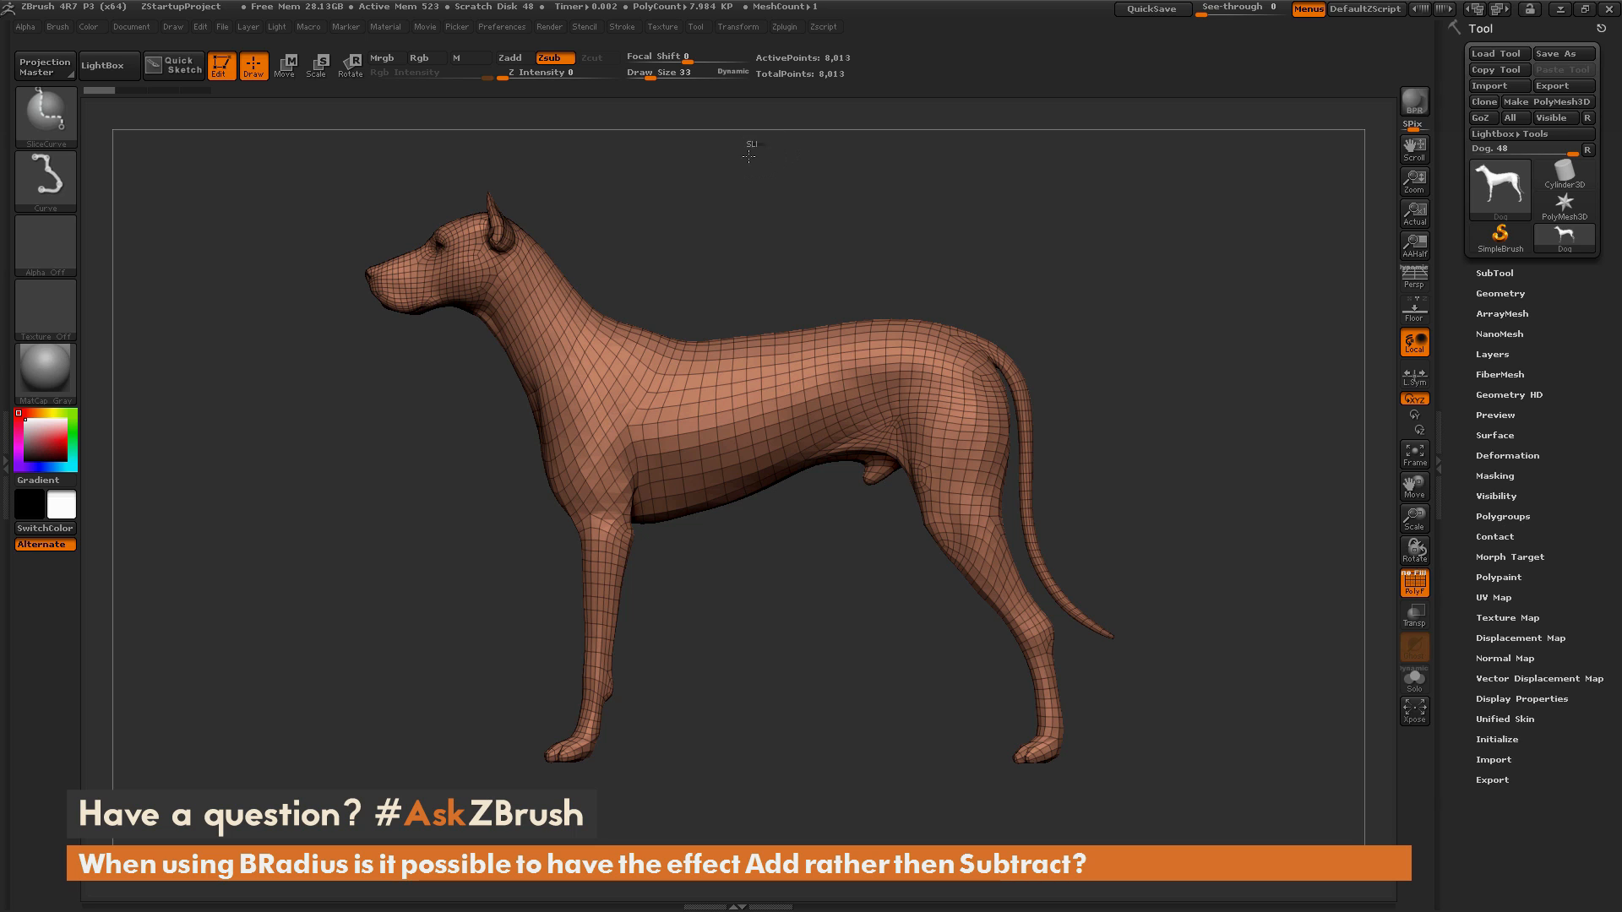
pyautogui.moveTo(748, 155); pyautogui.dragTo(771, 821)
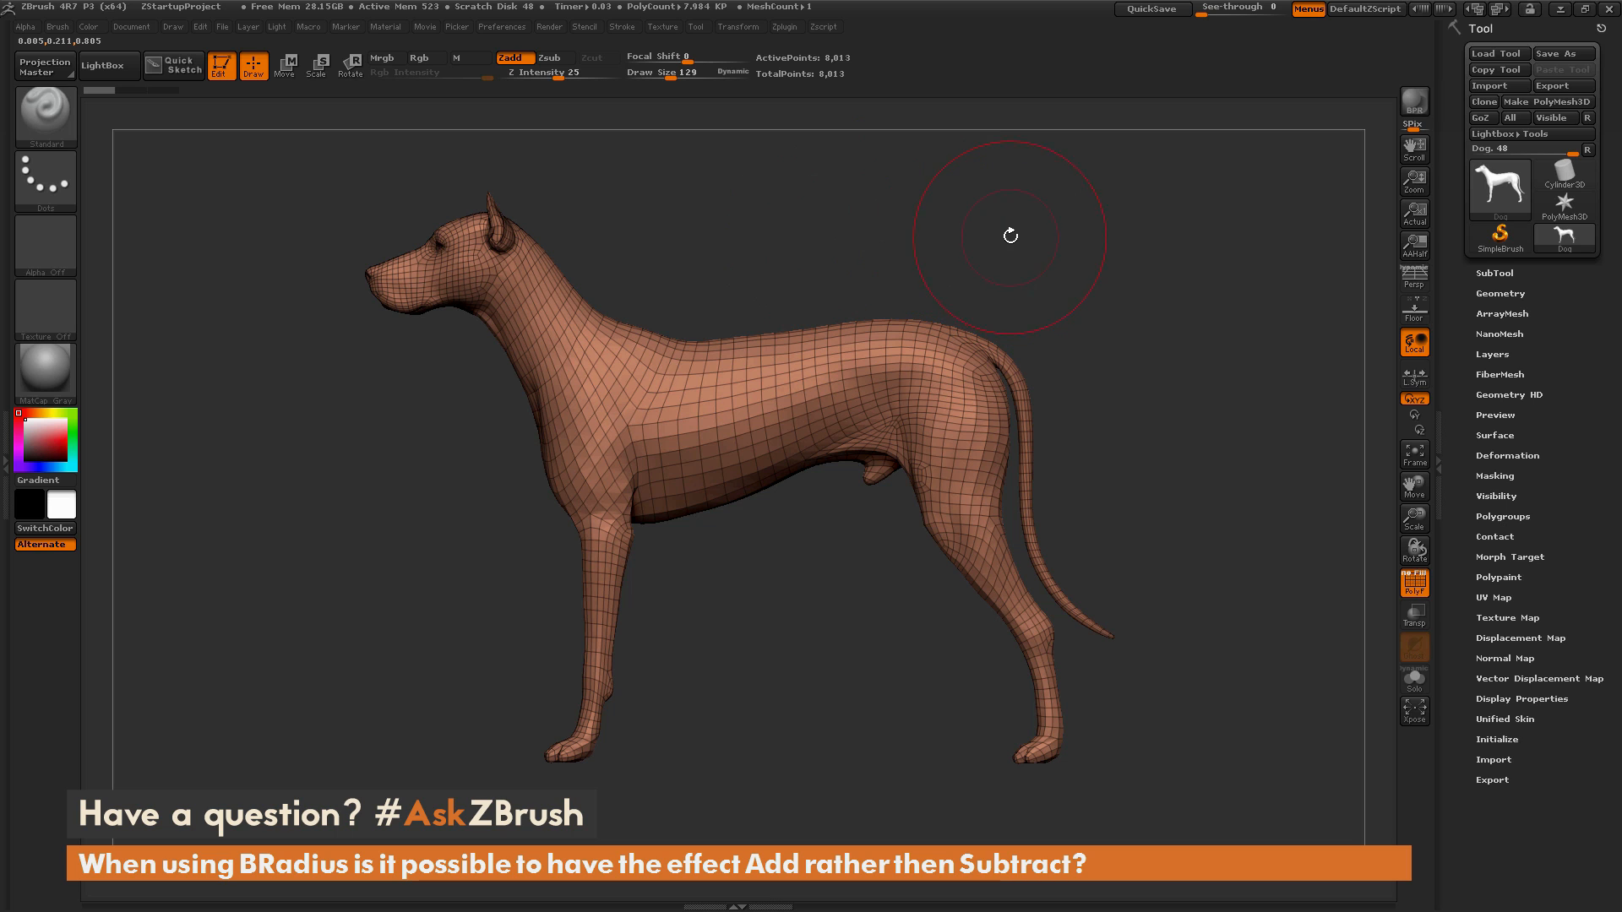
pyautogui.moveTo(1014, 235)
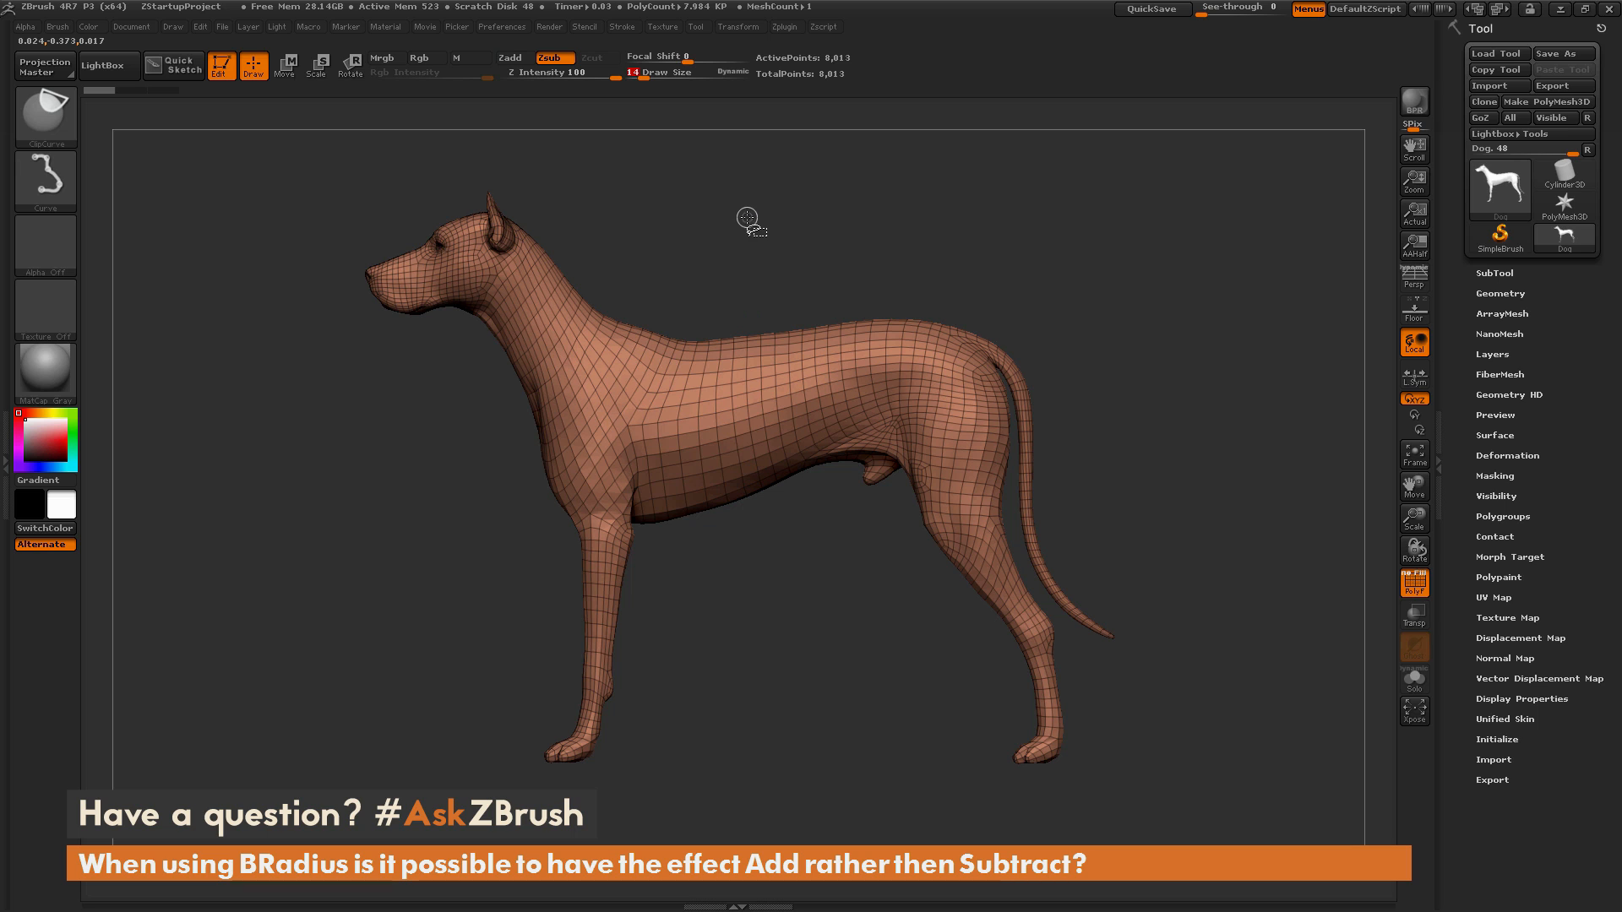
pyautogui.moveTo(709, 195)
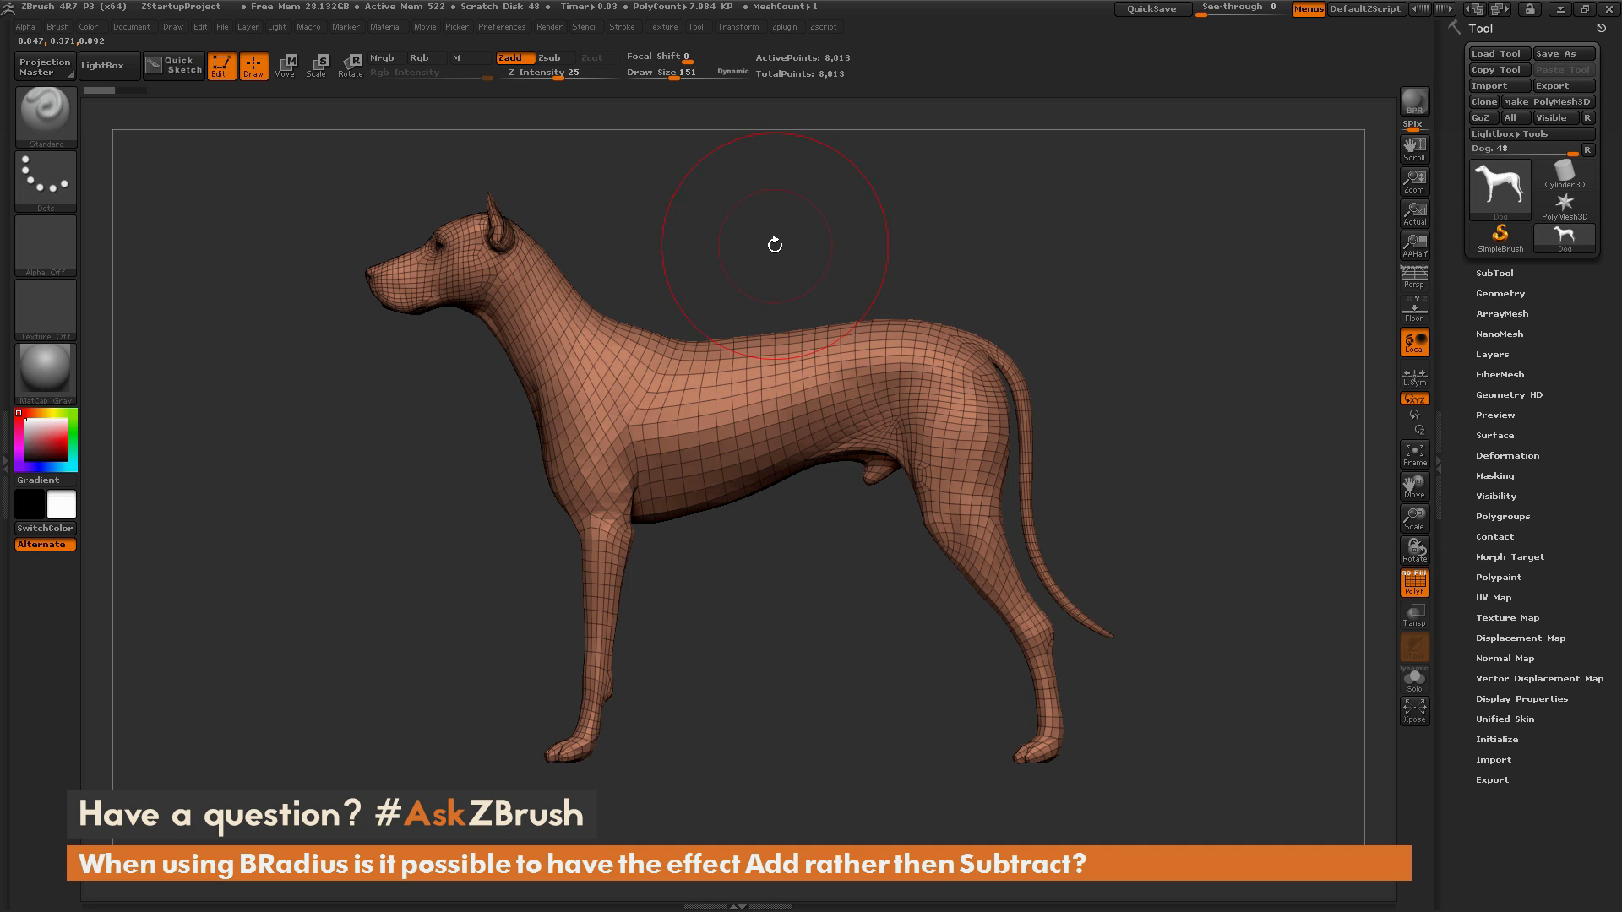
pyautogui.moveTo(759, 245)
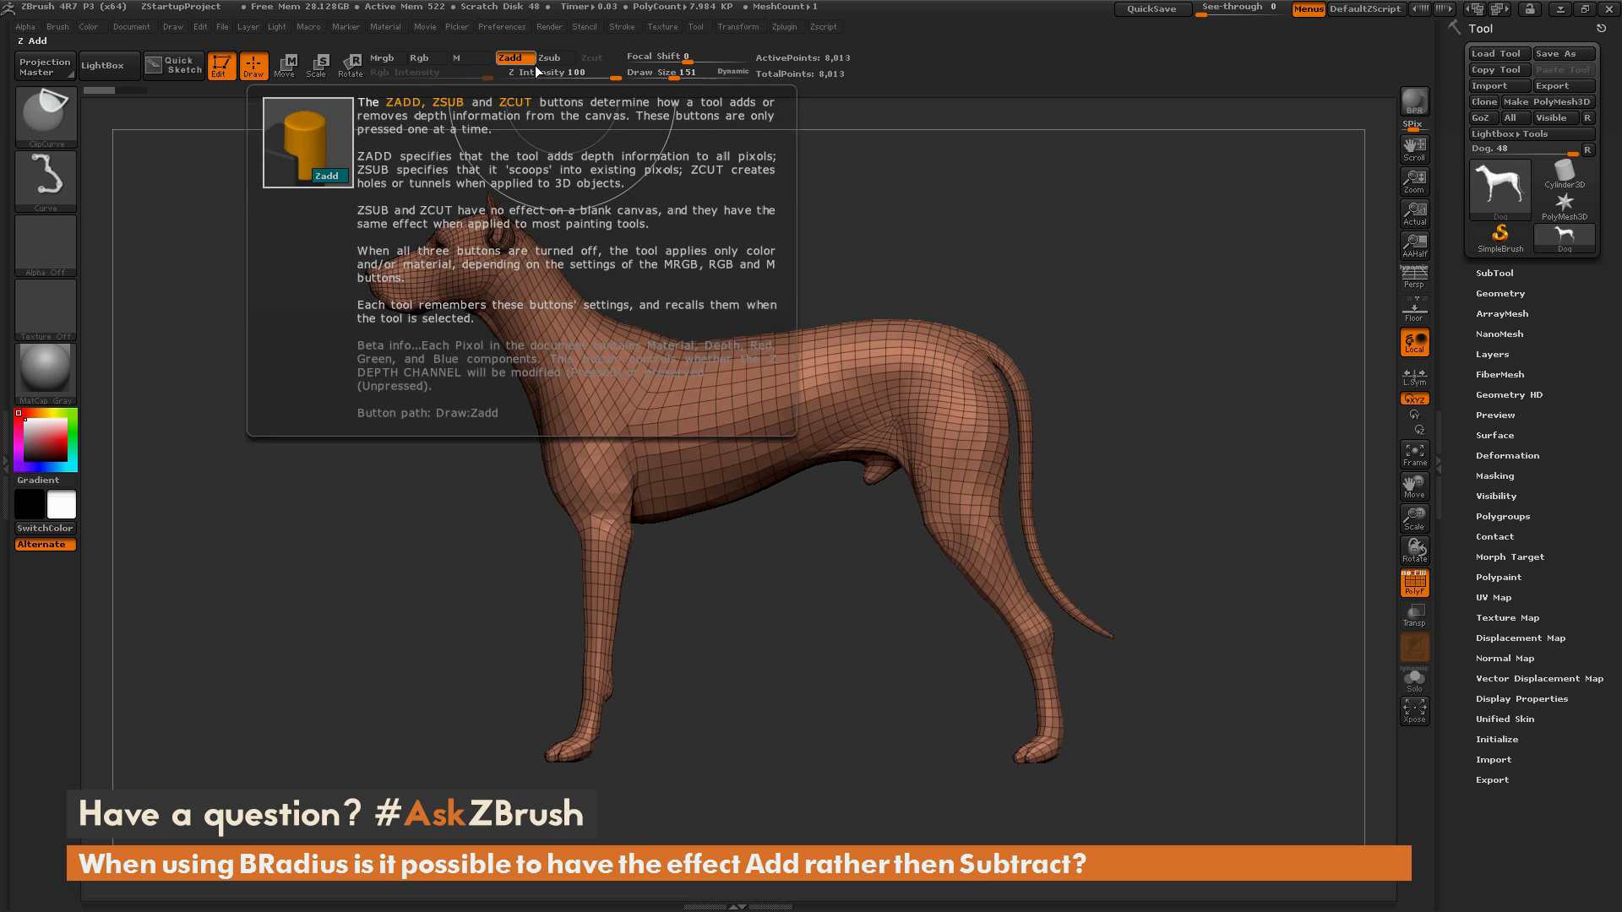
pyautogui.moveTo(753, 176)
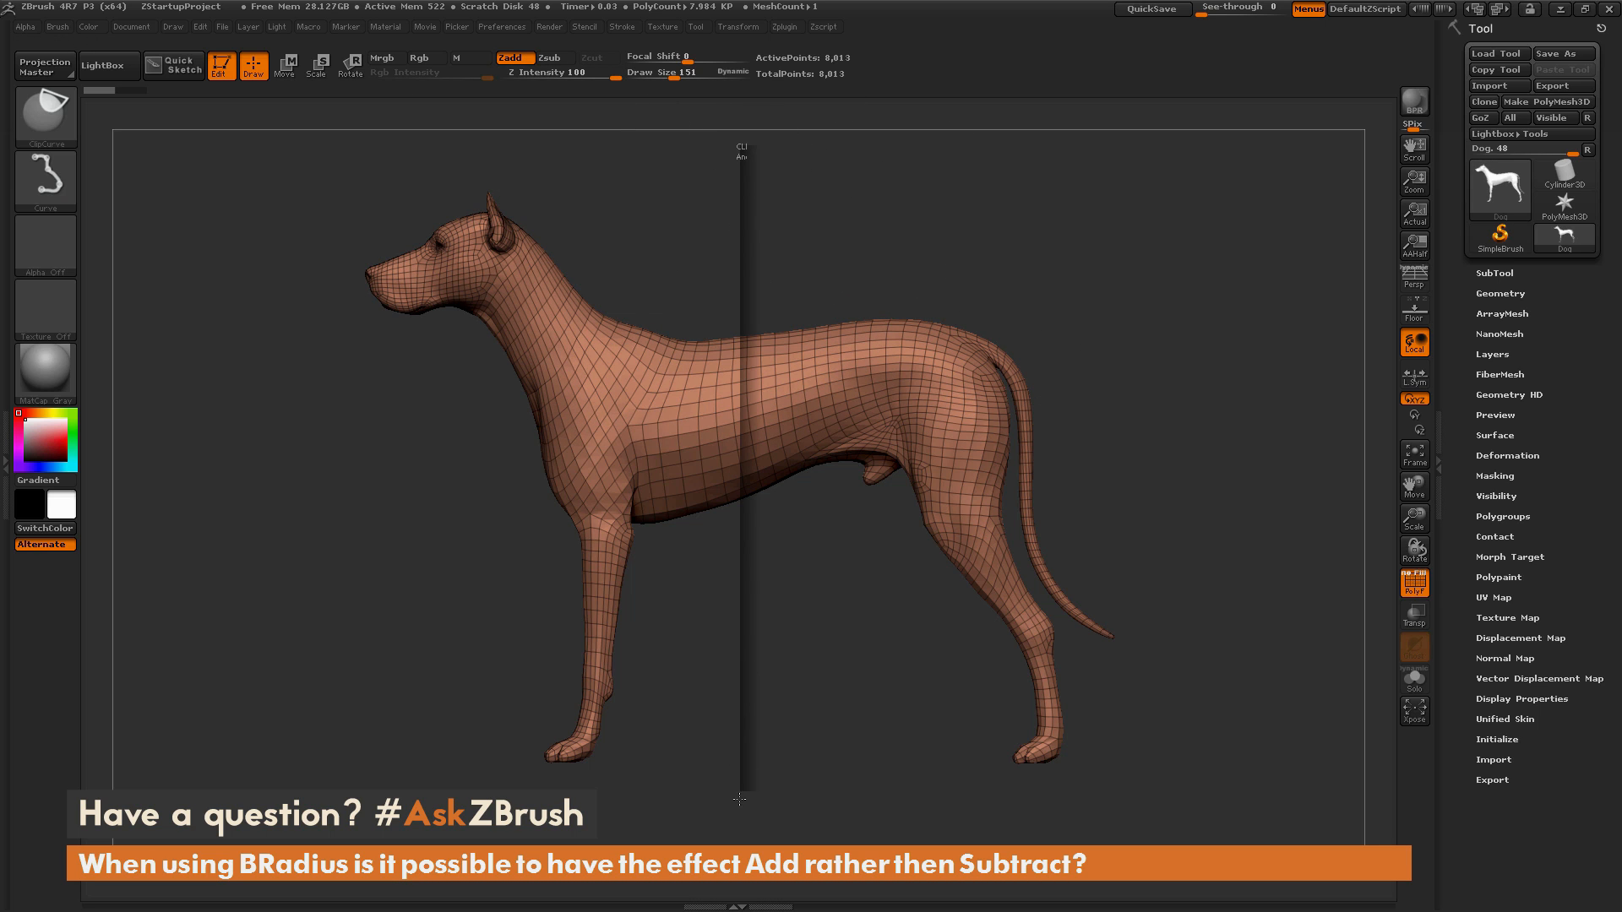
pyautogui.moveTo(743, 822)
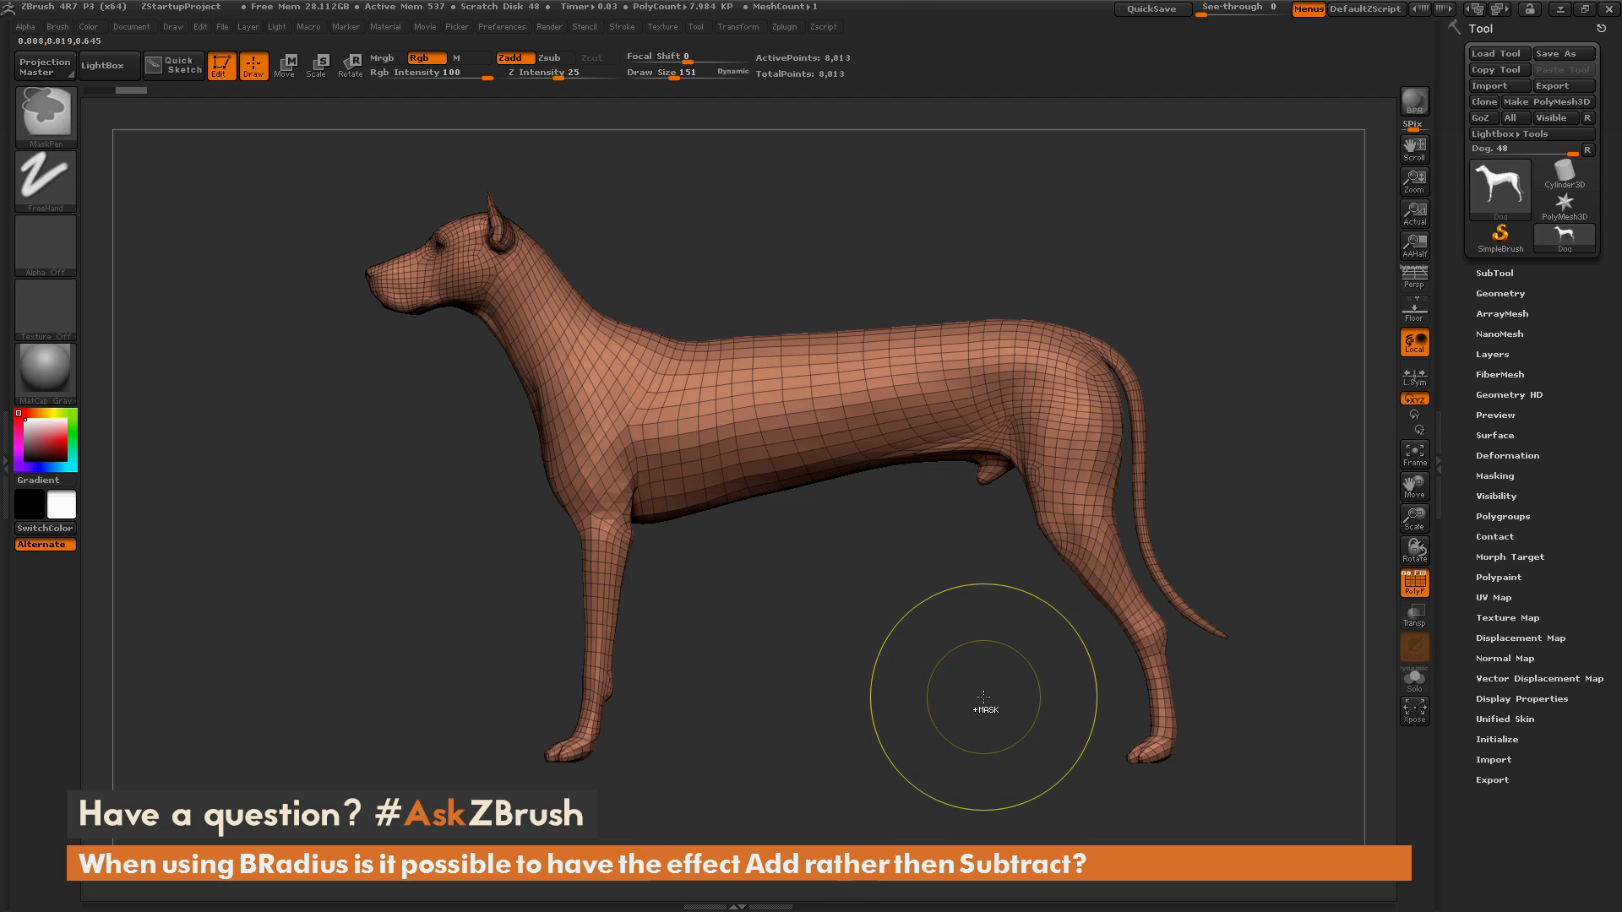
pyautogui.moveTo(721, 184)
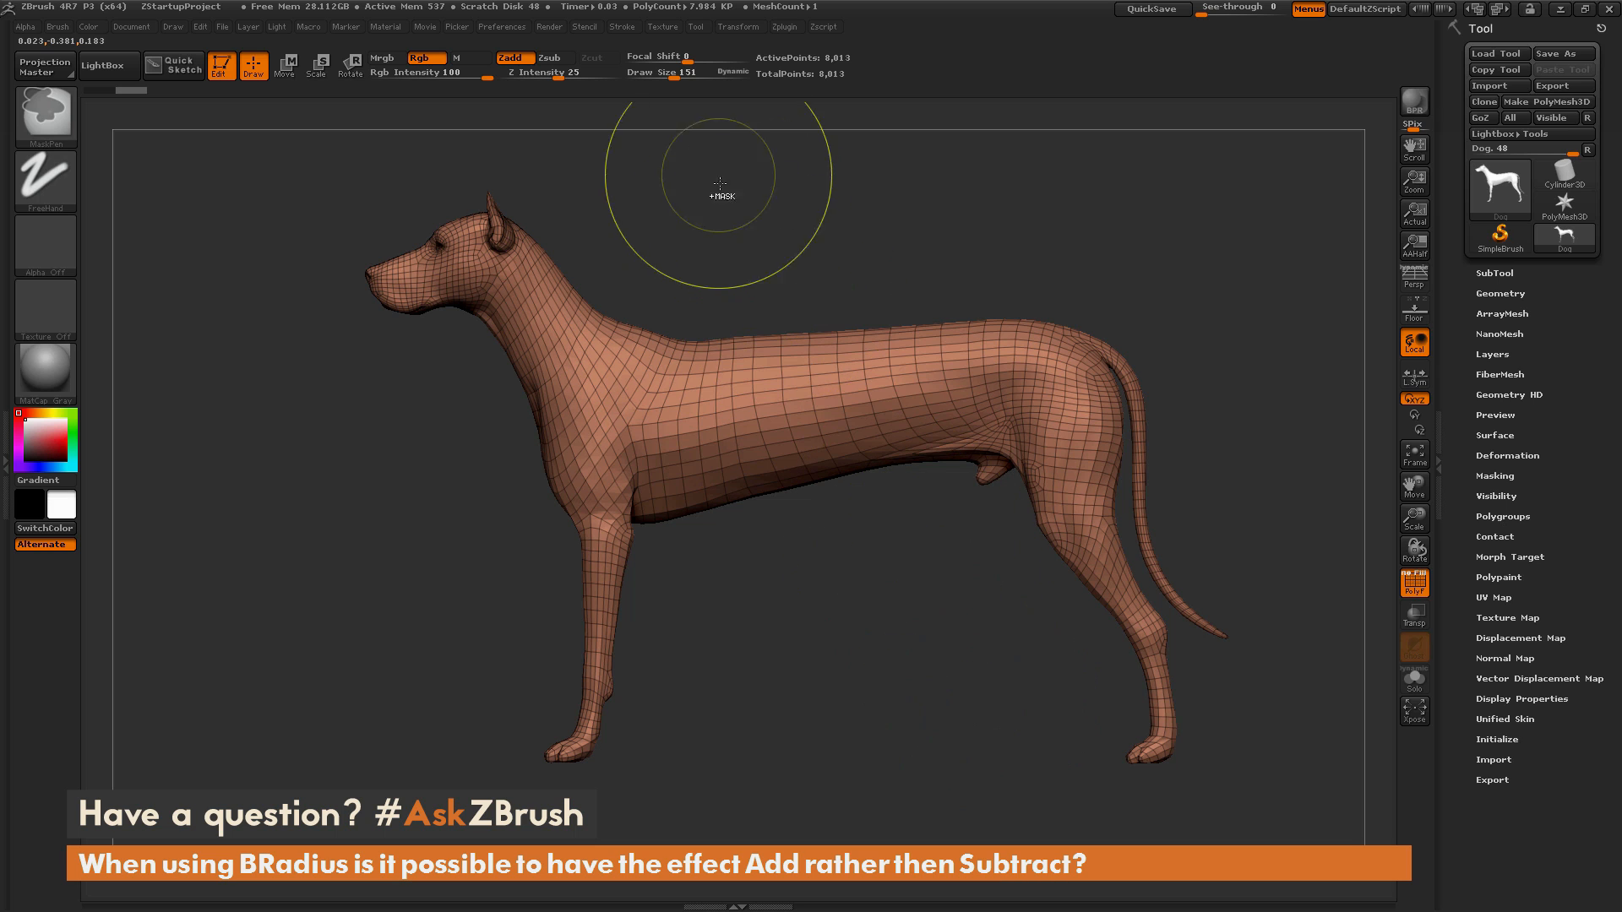
pyautogui.click(549, 58)
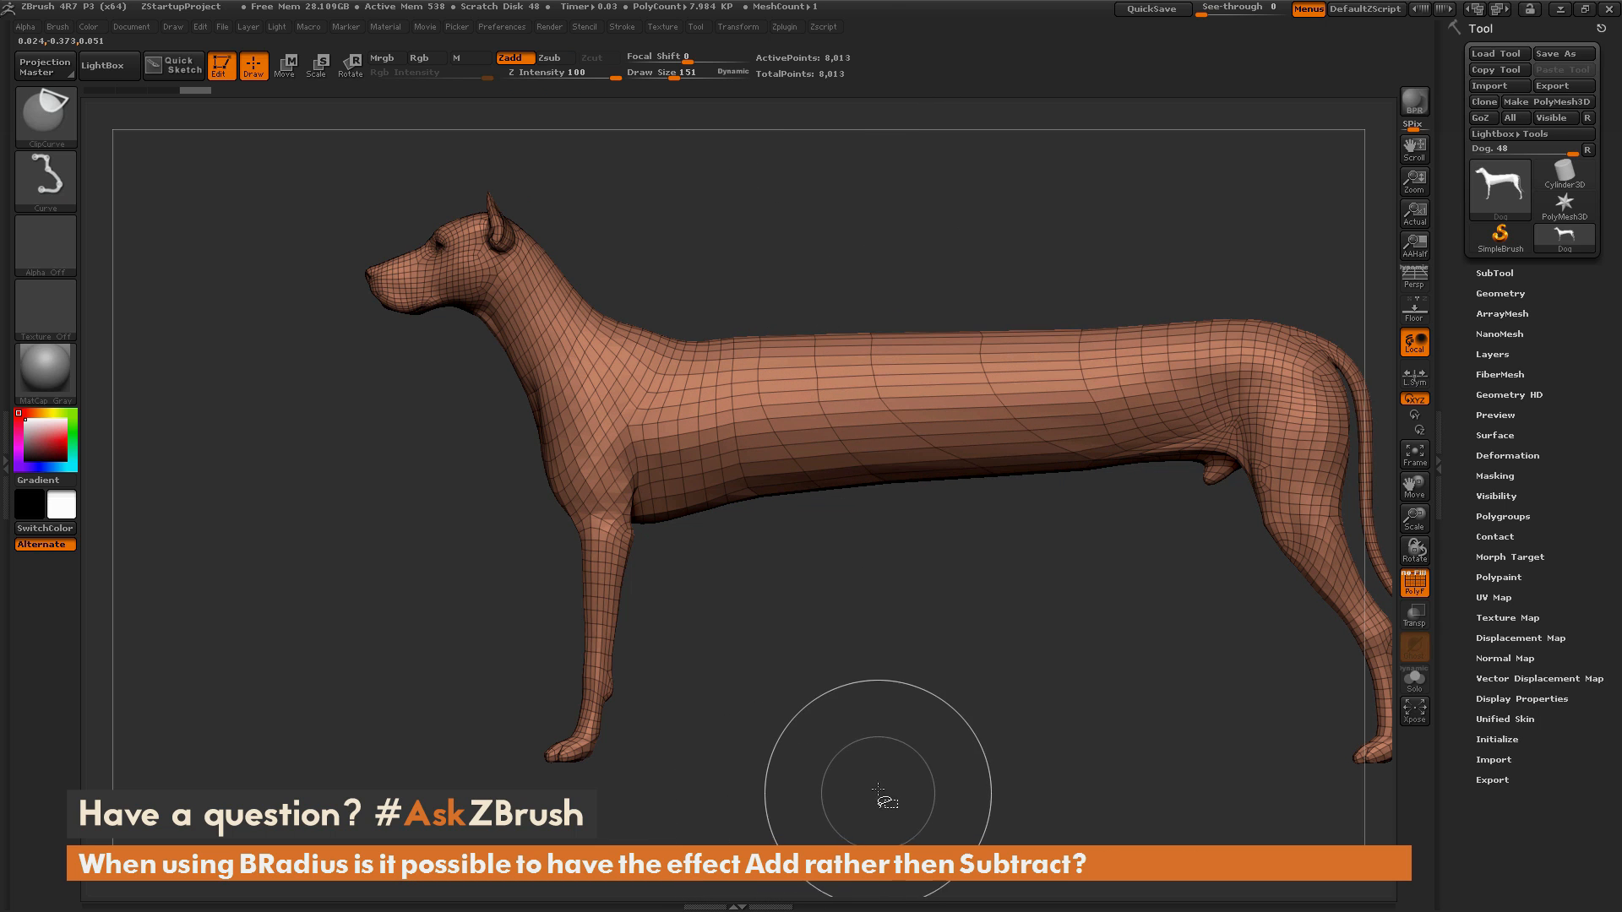
pyautogui.moveTo(1116, 592)
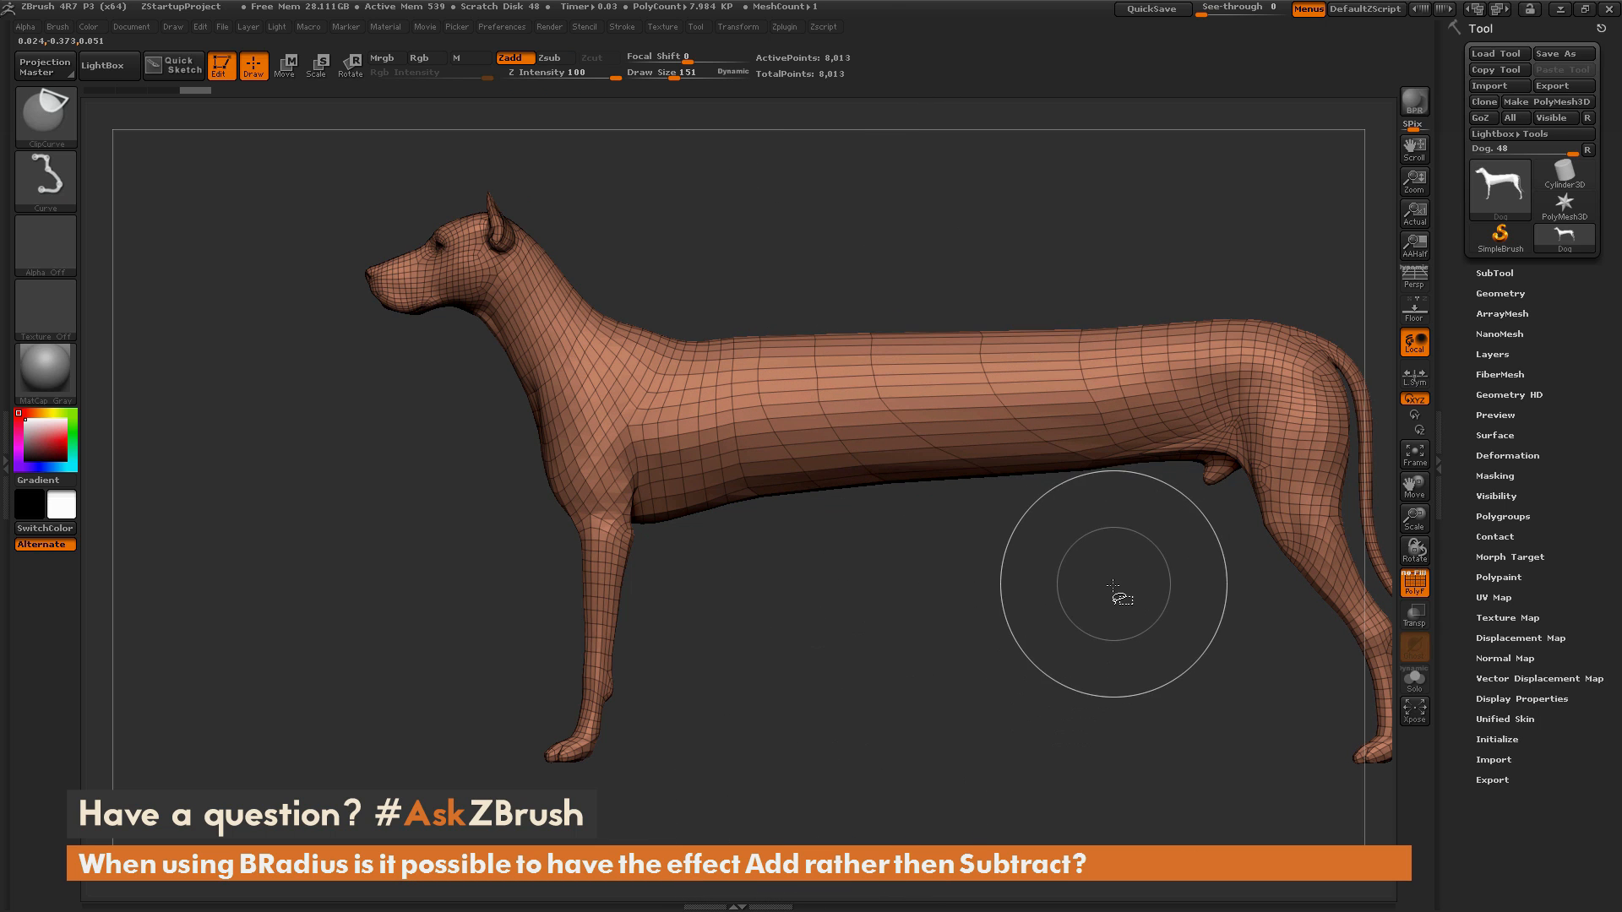
pyautogui.moveTo(1032, 534)
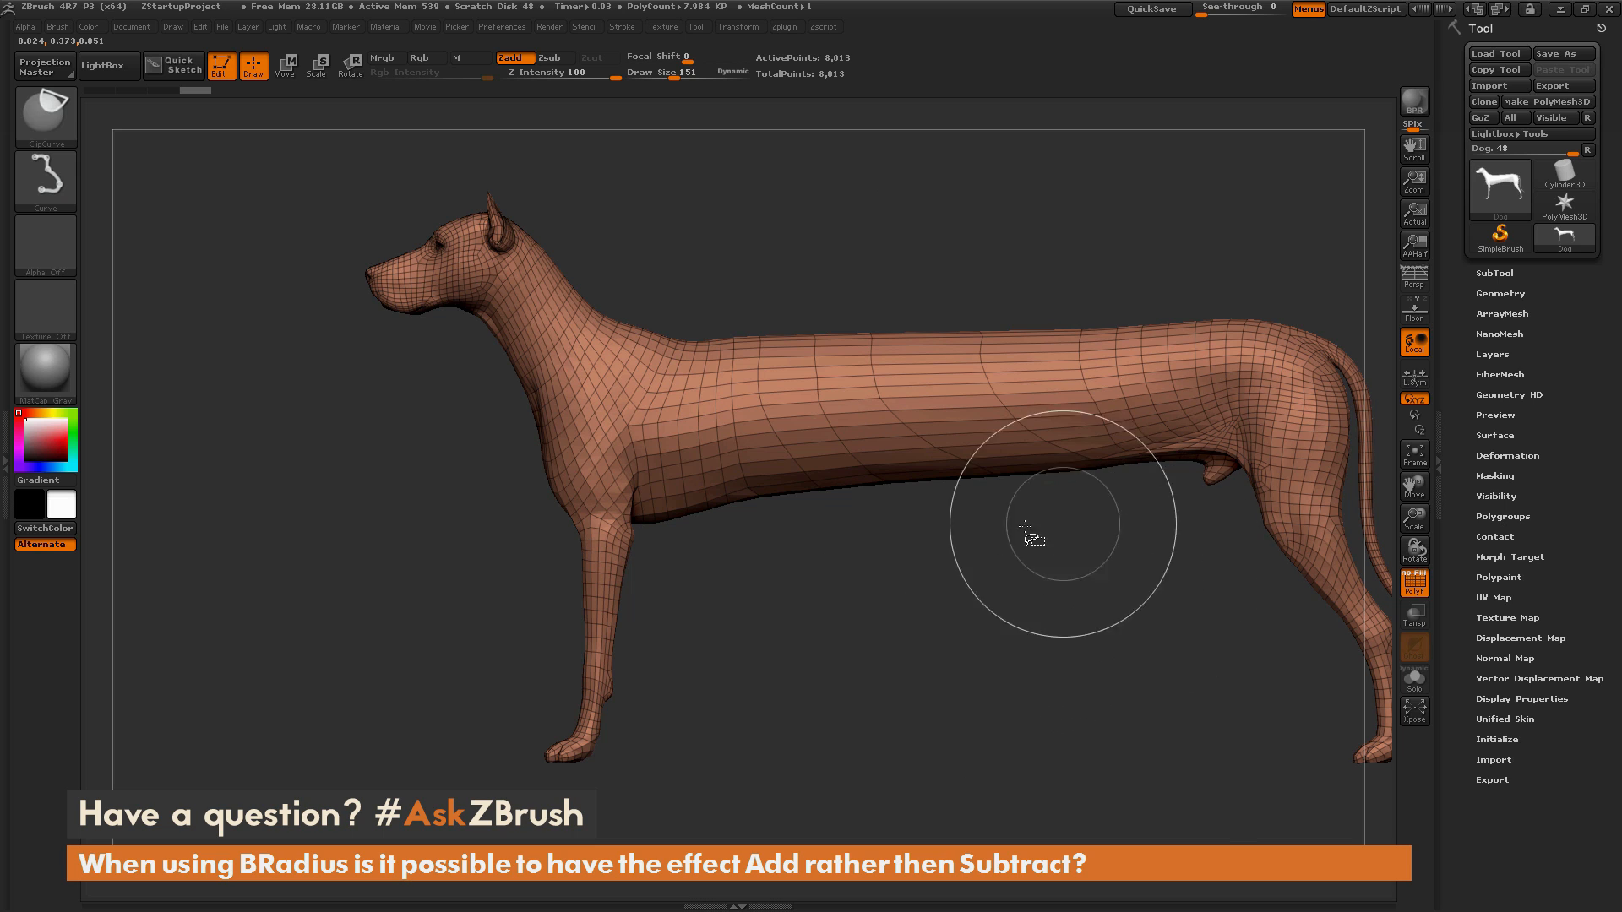